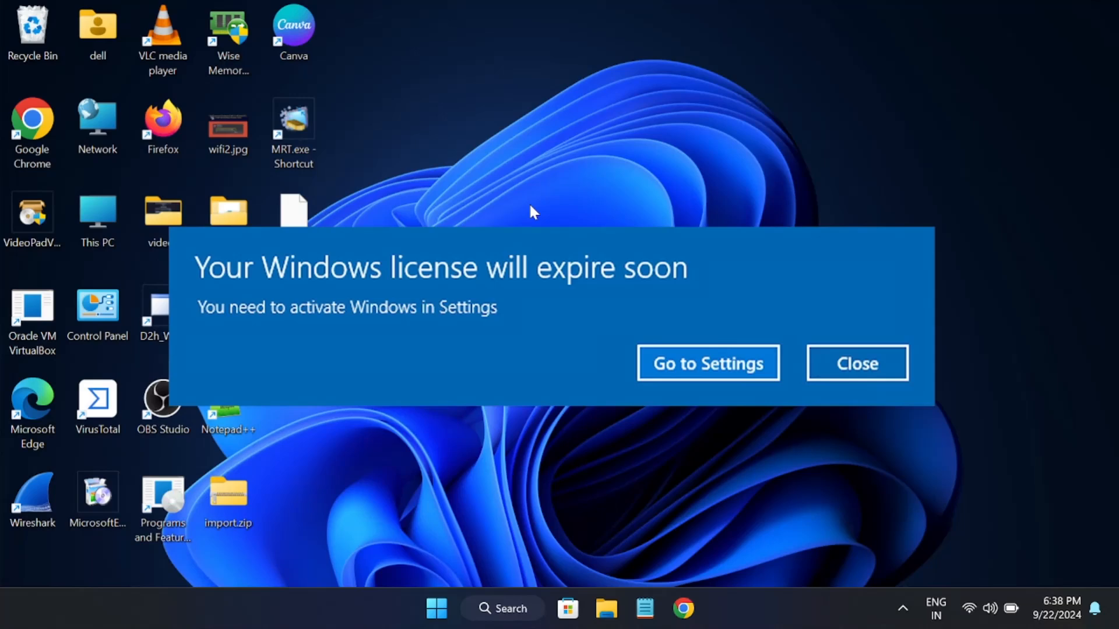
{"action": "mouse_move", "coordinate": [229, 289]}
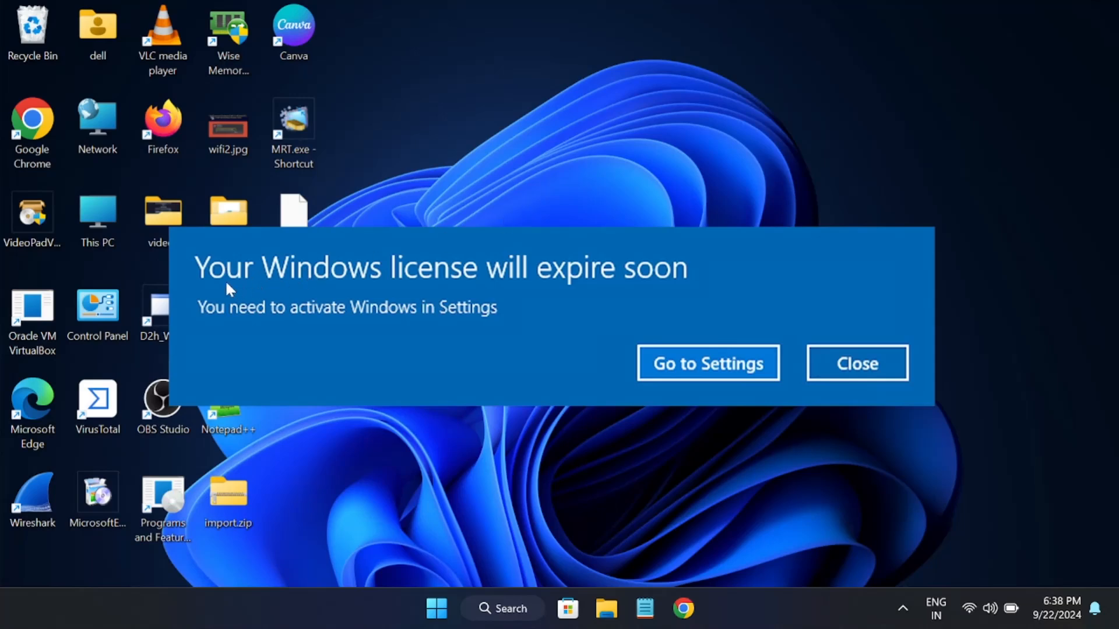
{"action": "mouse_move", "coordinate": [215, 290]}
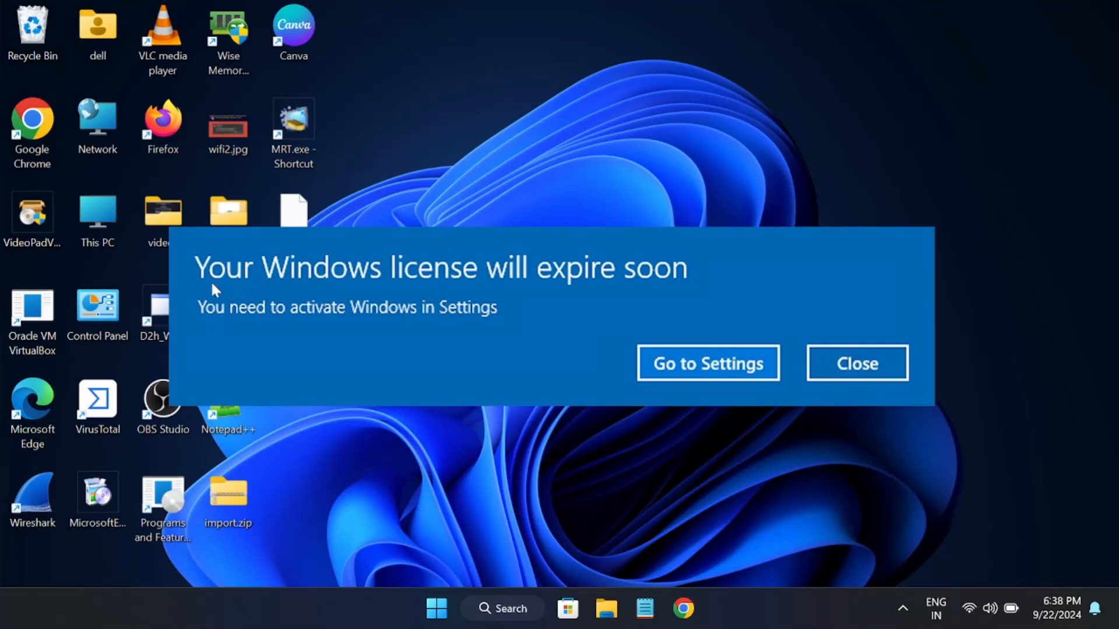
{"action": "mouse_move", "coordinate": [554, 287]}
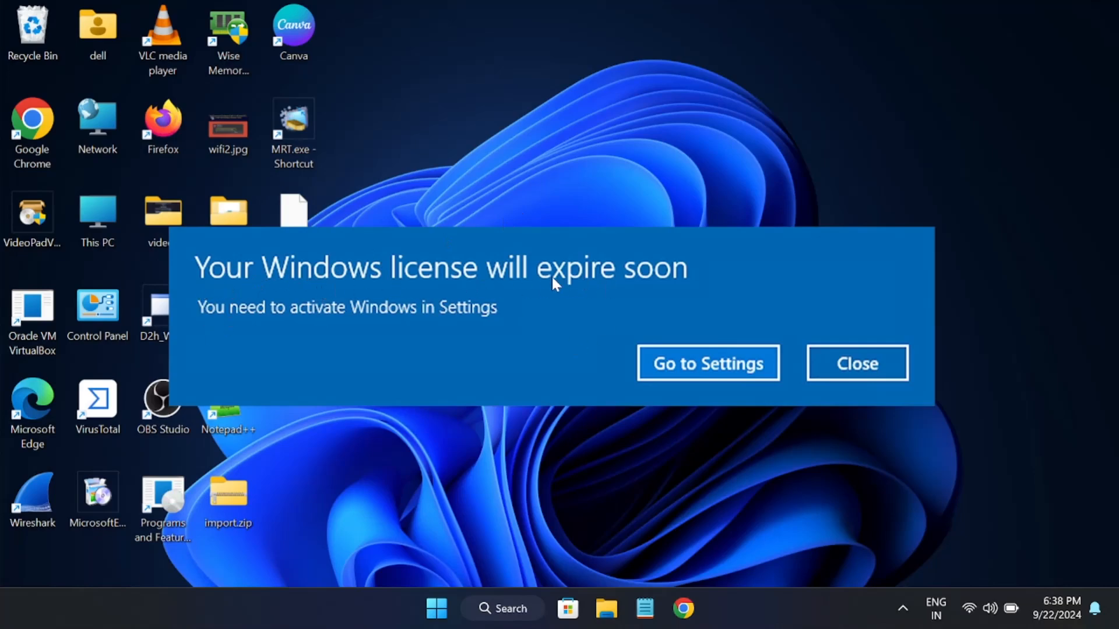
{"action": "mouse_move", "coordinate": [466, 354]}
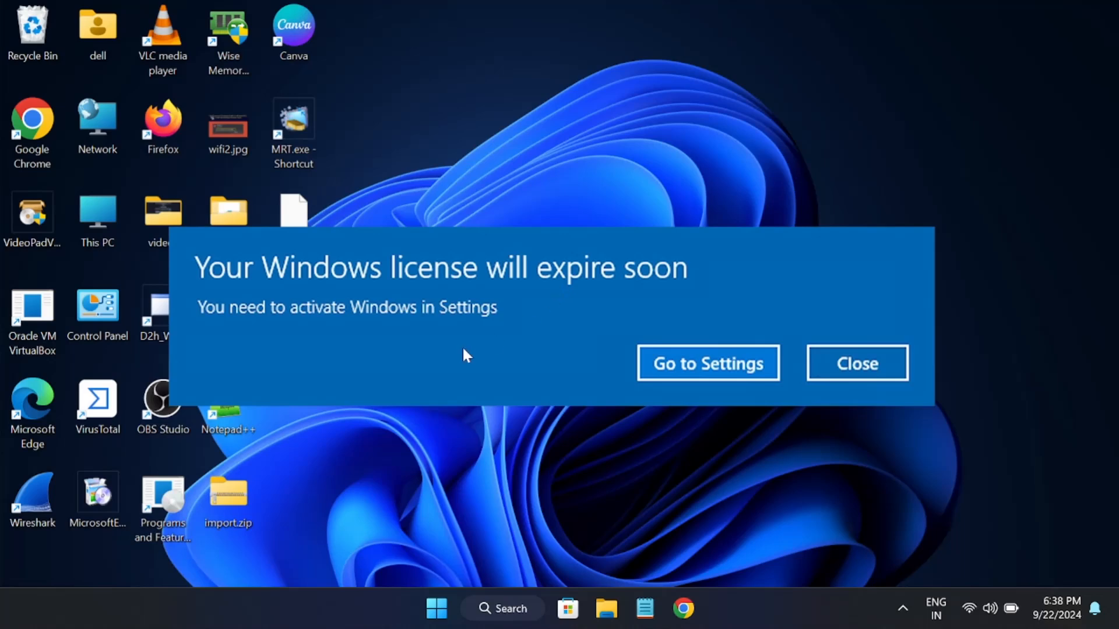
{"action": "mouse_move", "coordinate": [240, 353]}
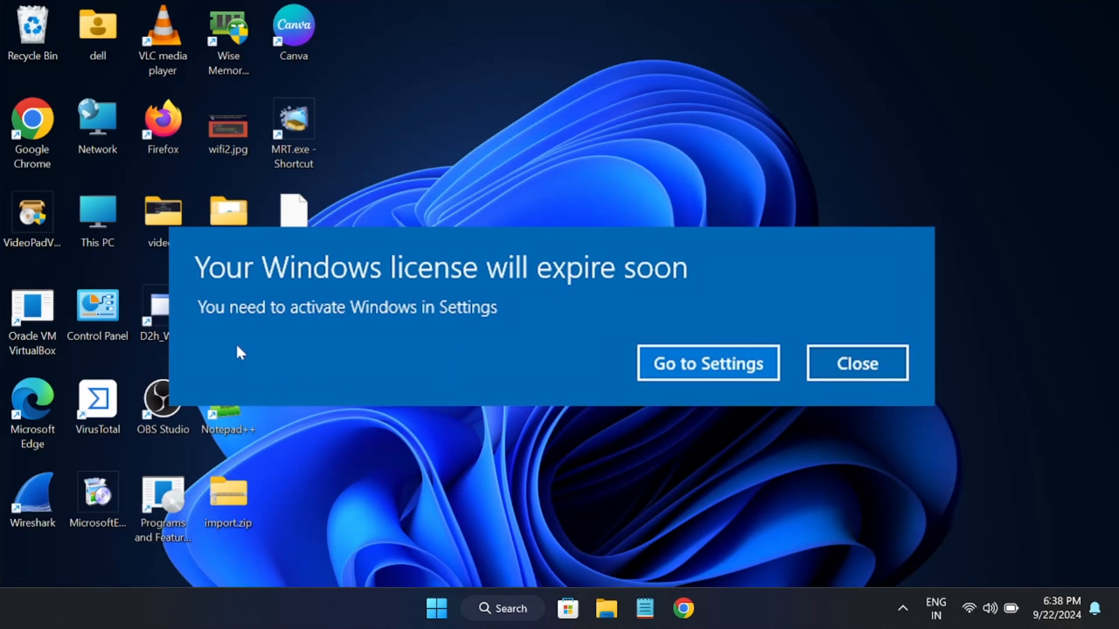
{"action": "mouse_move", "coordinate": [358, 296]}
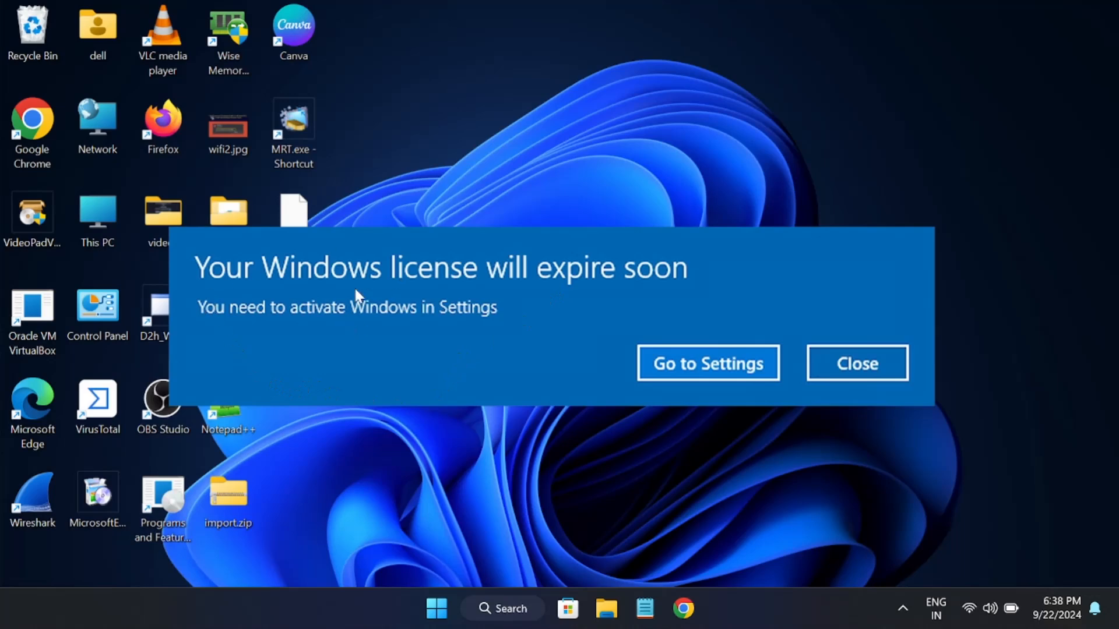
{"action": "mouse_move", "coordinate": [871, 380]}
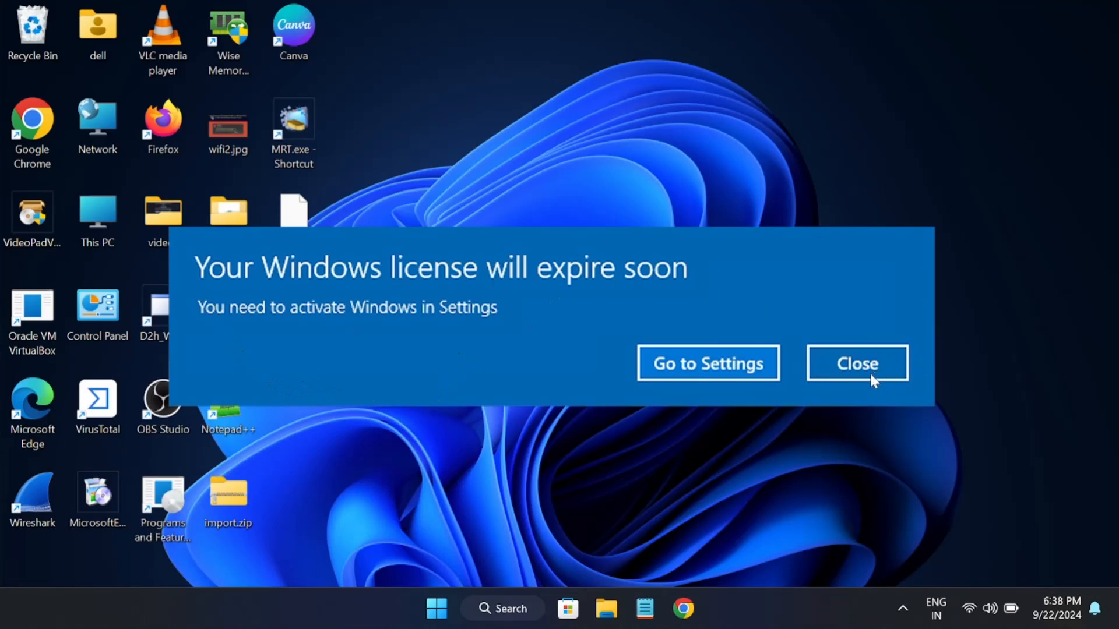
Dismiss the license expiry notification and launch Task Manager from the taskbar menu
{"action": "left_click", "coordinate": [857, 362]}
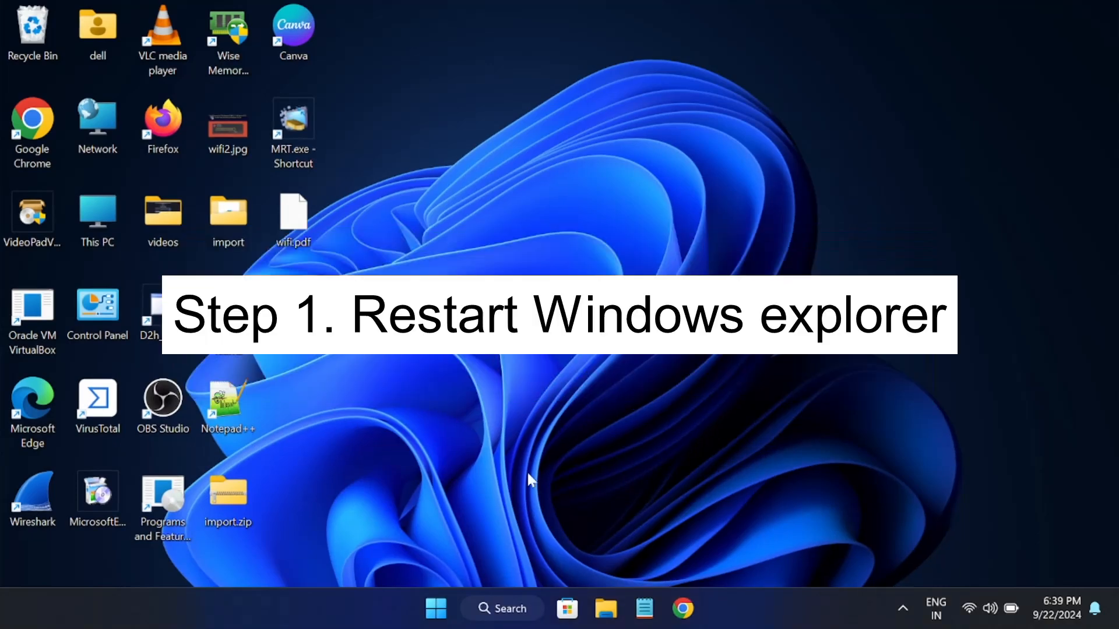
{"action": "mouse_move", "coordinate": [754, 554]}
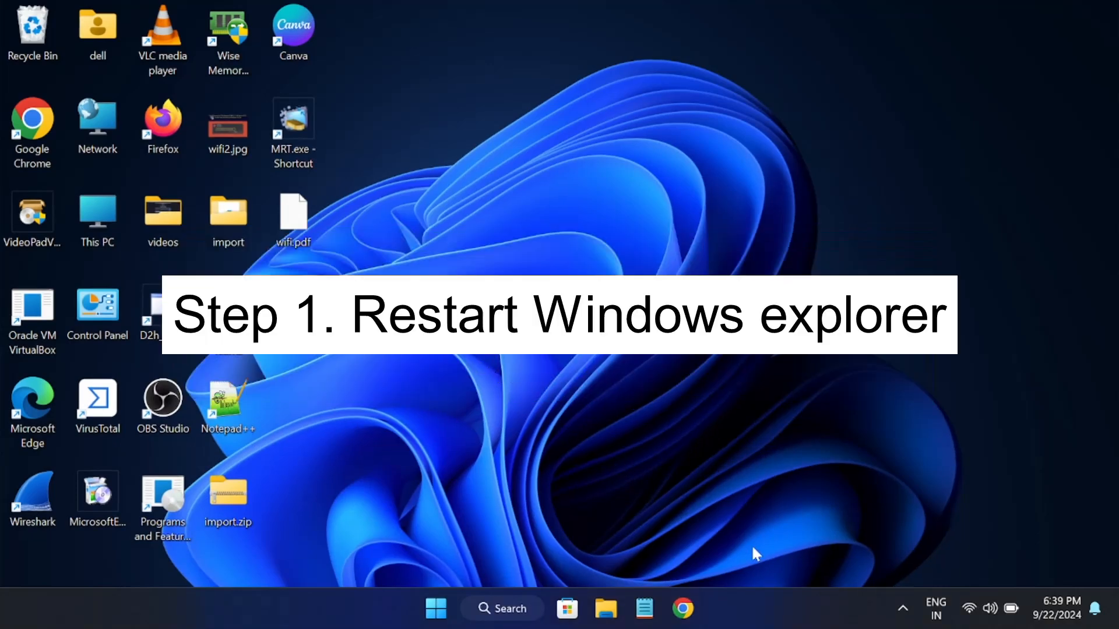
{"action": "right_click", "coordinate": [770, 619]}
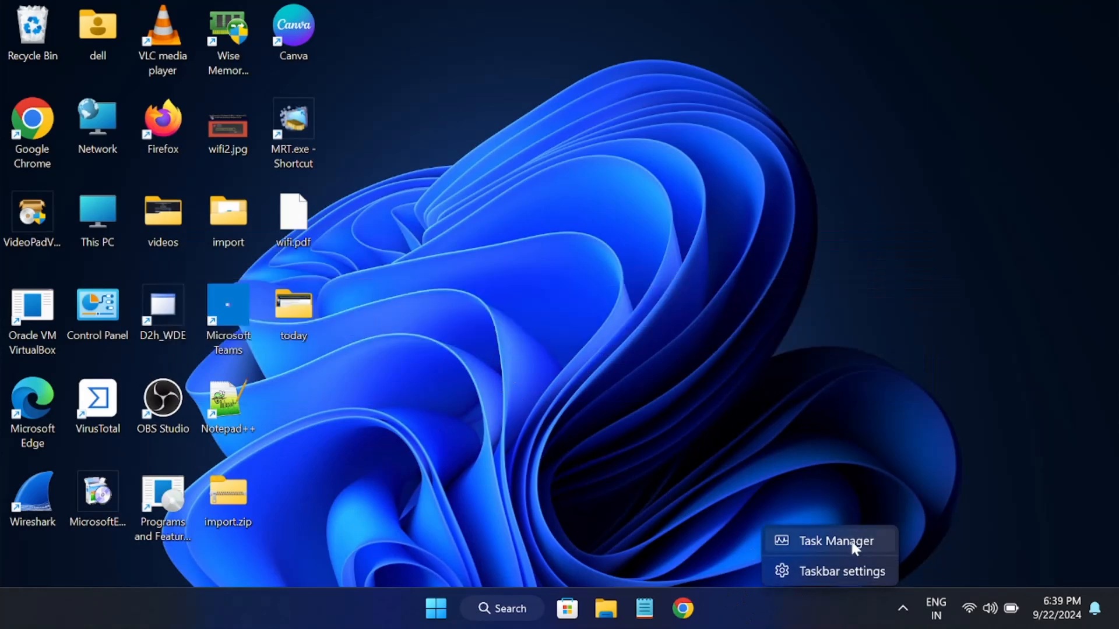
{"action": "left_click", "coordinate": [837, 542]}
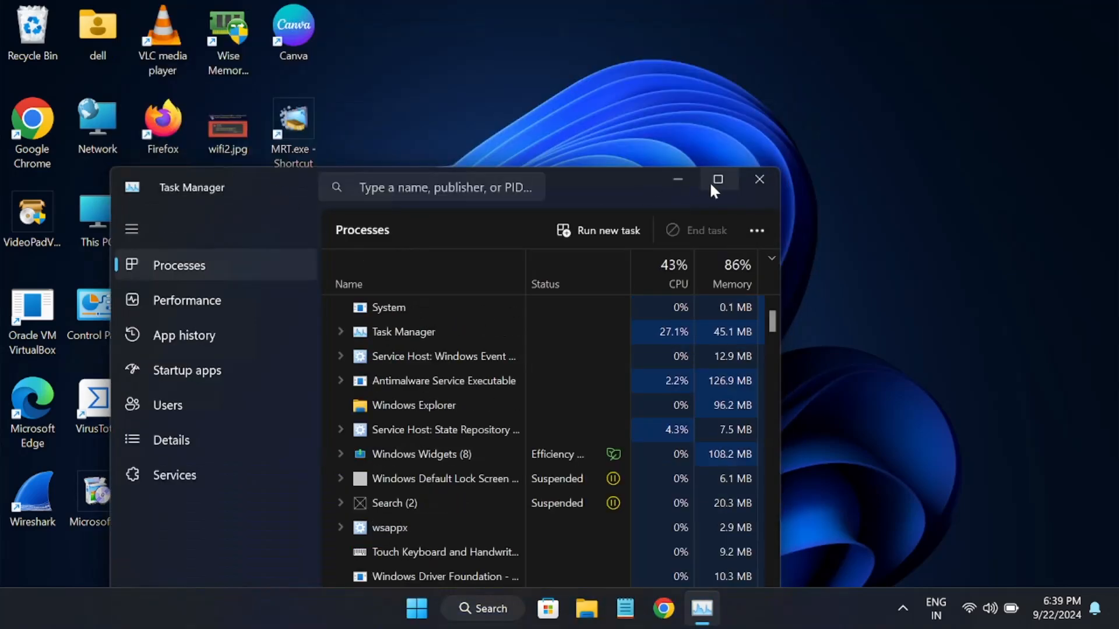
Maximise Task Manager and open the Windows Explorer process's context menu to end it
{"action": "left_click", "coordinate": [718, 179]}
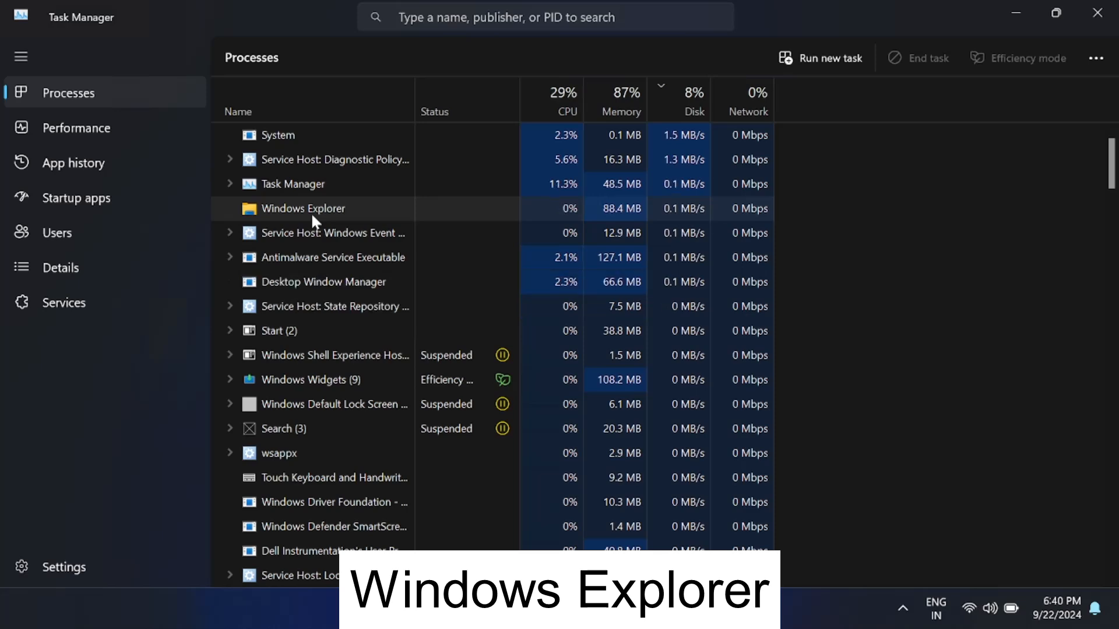
{"action": "right_click", "coordinate": [302, 209]}
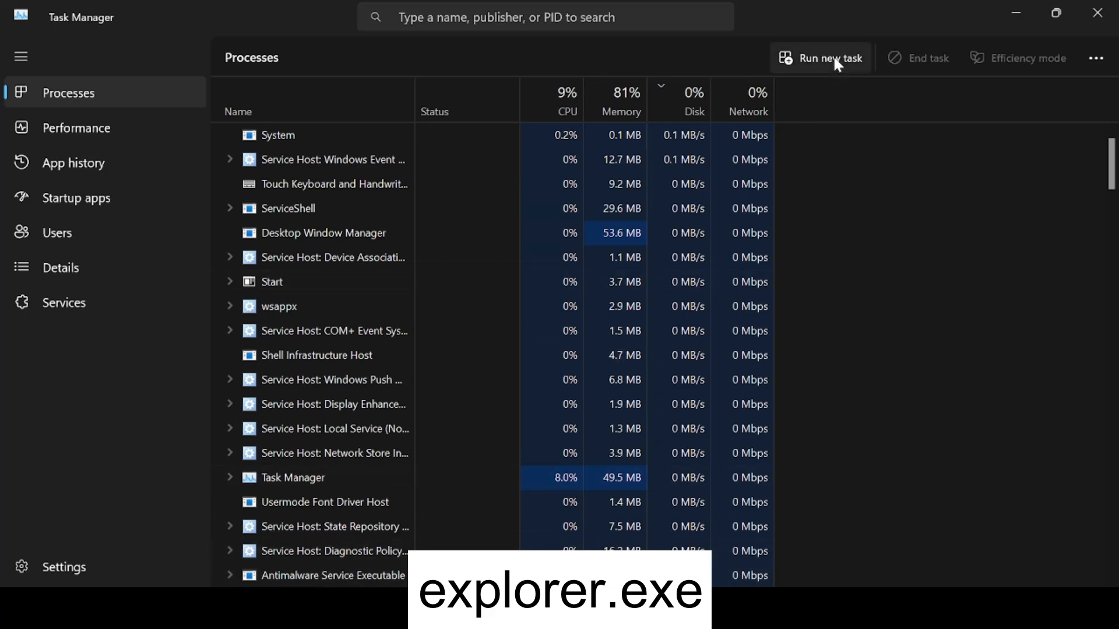
Run new task explorer.exe with administrative privileges enabled
{"action": "left_click", "coordinate": [828, 58]}
{"action": "type", "text": "expl"}
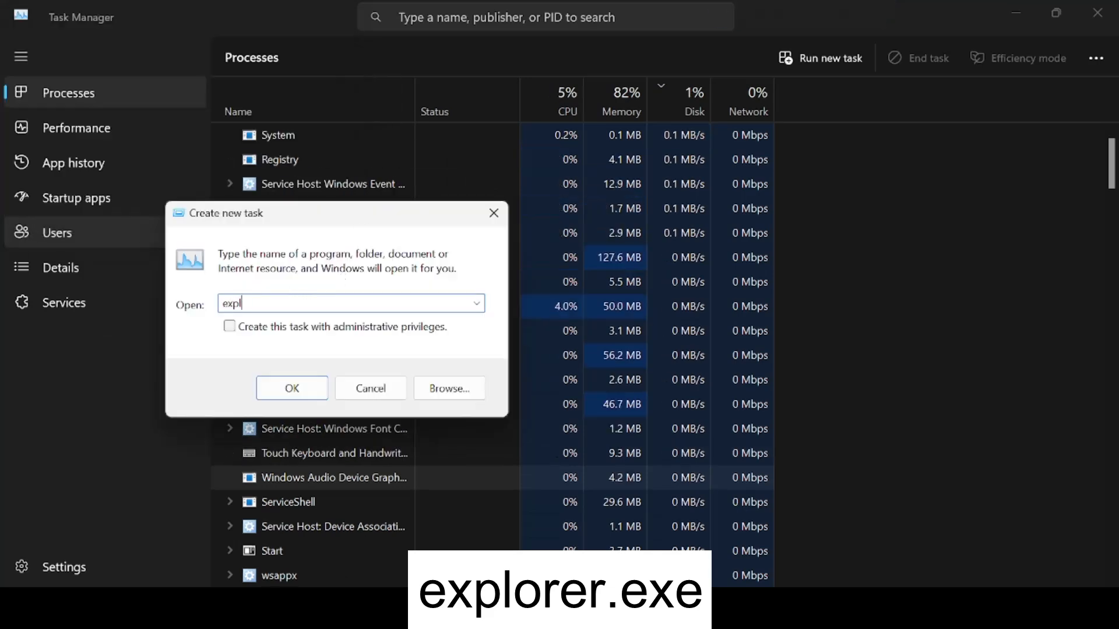
{"action": "type", "text": "orer.exe"}
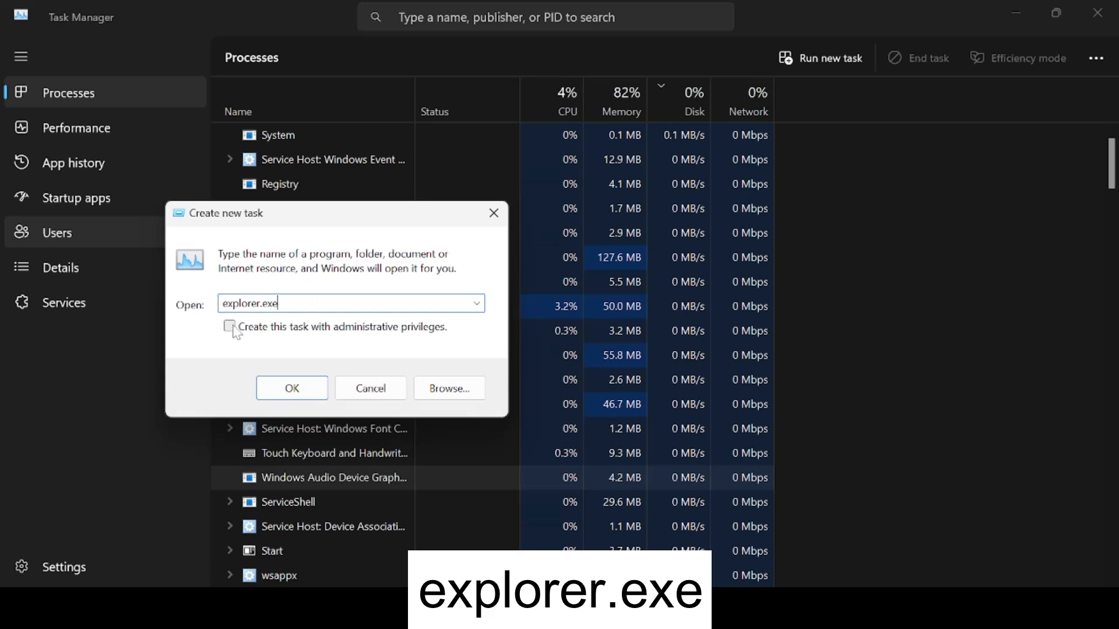
{"action": "left_click", "coordinate": [229, 326]}
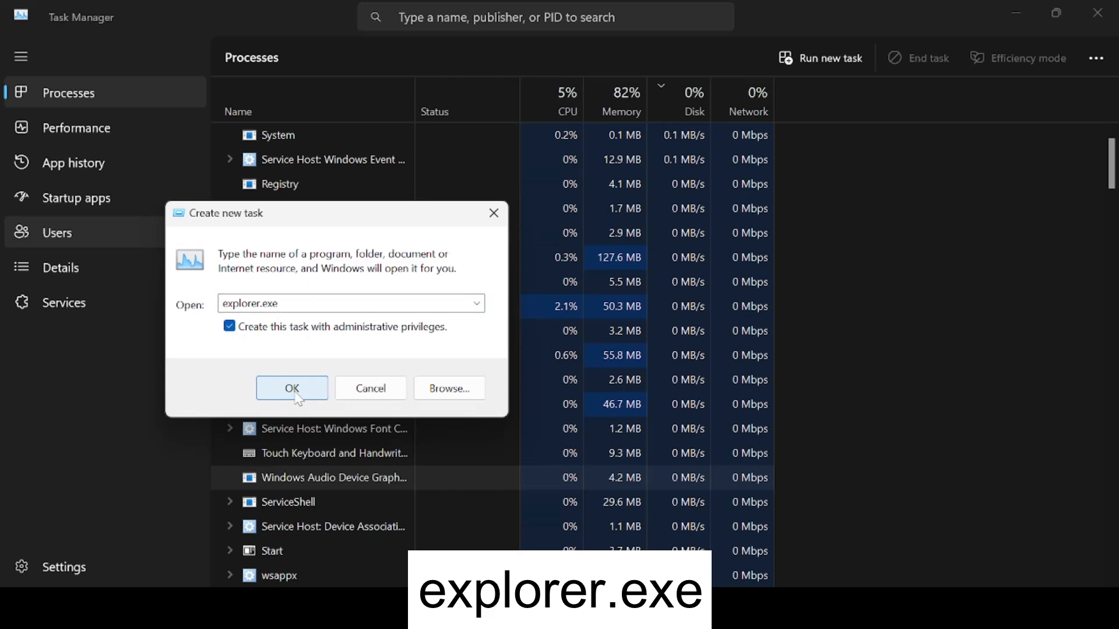
{"action": "left_click", "coordinate": [292, 388]}
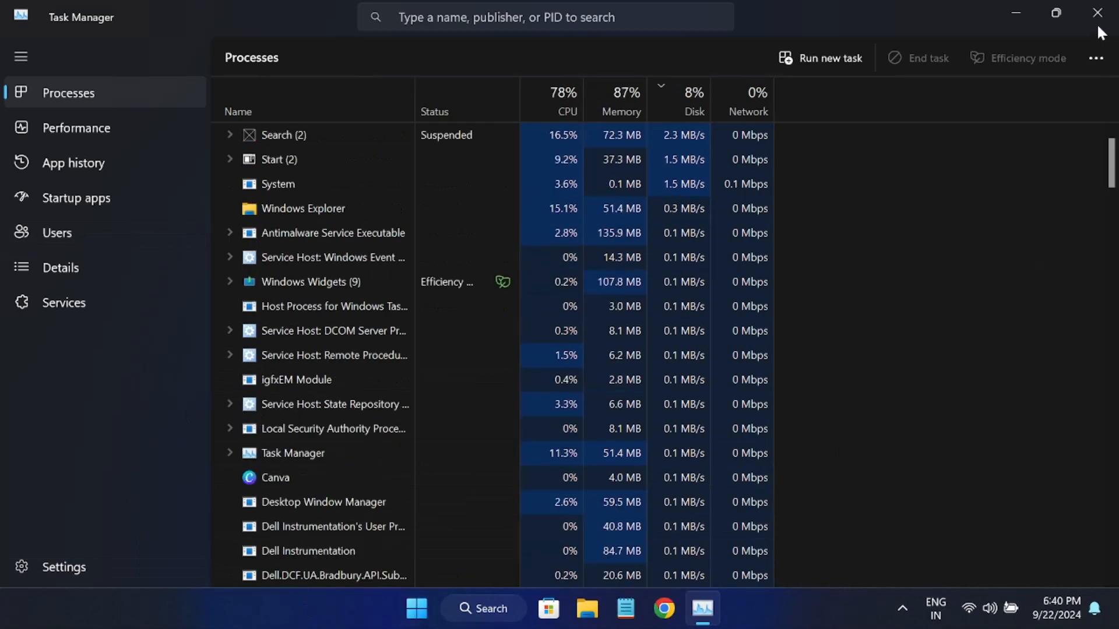
Close Task Manager and search for cmd to run Command Prompt as administrator
{"action": "left_click", "coordinate": [1092, 12]}
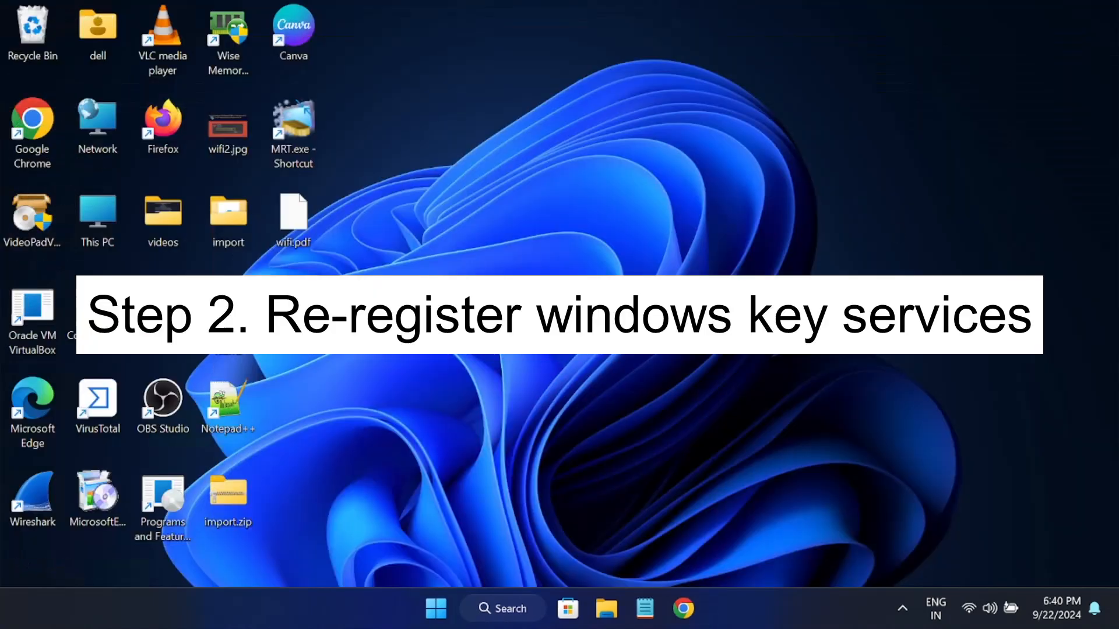
{"action": "left_click", "coordinate": [503, 624]}
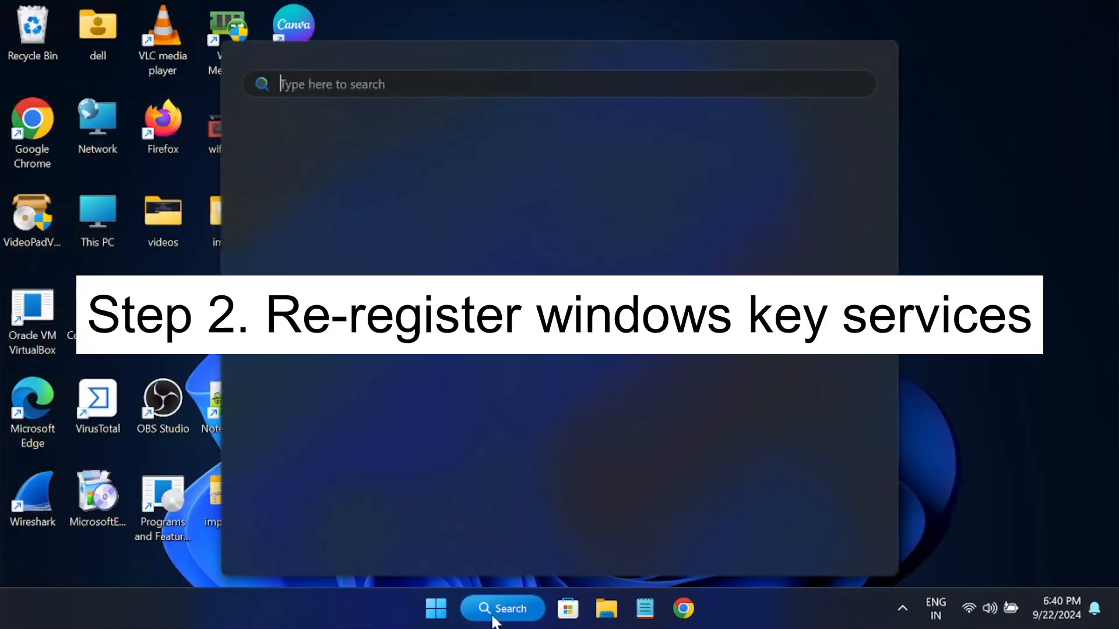
{"action": "type", "text": "cmd"}
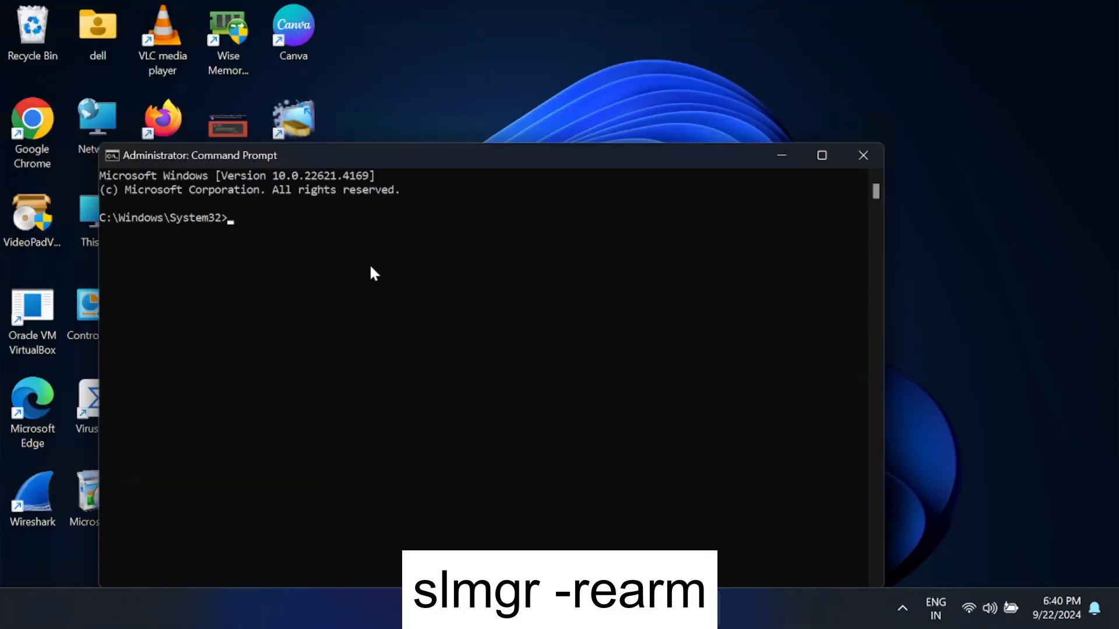
Run slmgr -rearm and acknowledge the 'Command completed successfully' message
{"action": "type", "text": "slmgr -rearm"}
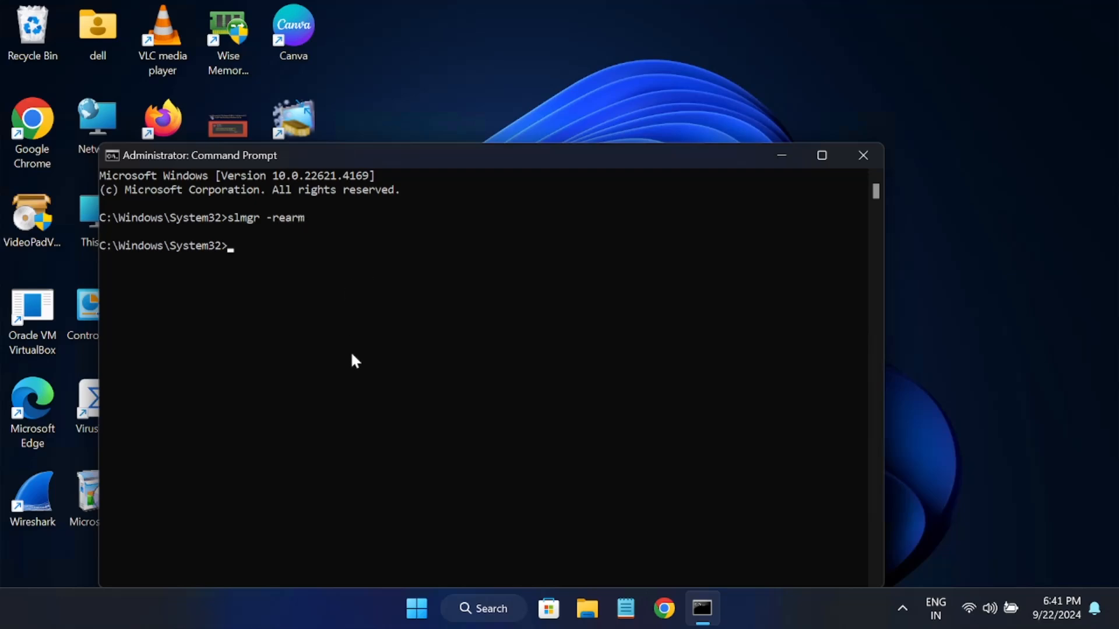
{"action": "key", "text": "Enter"}
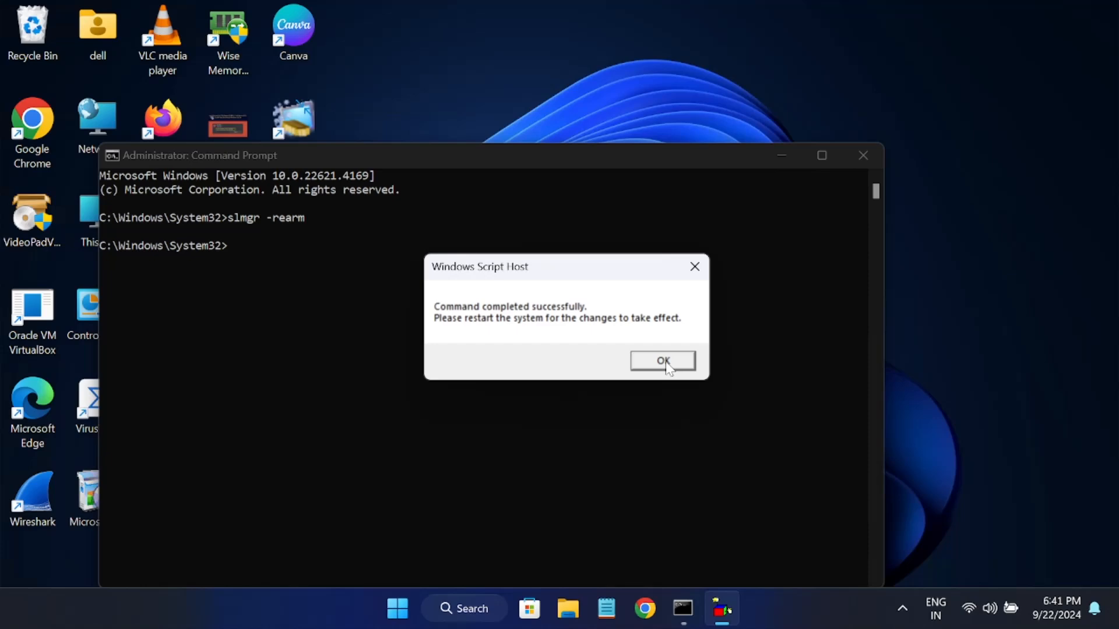
{"action": "left_click", "coordinate": [663, 361]}
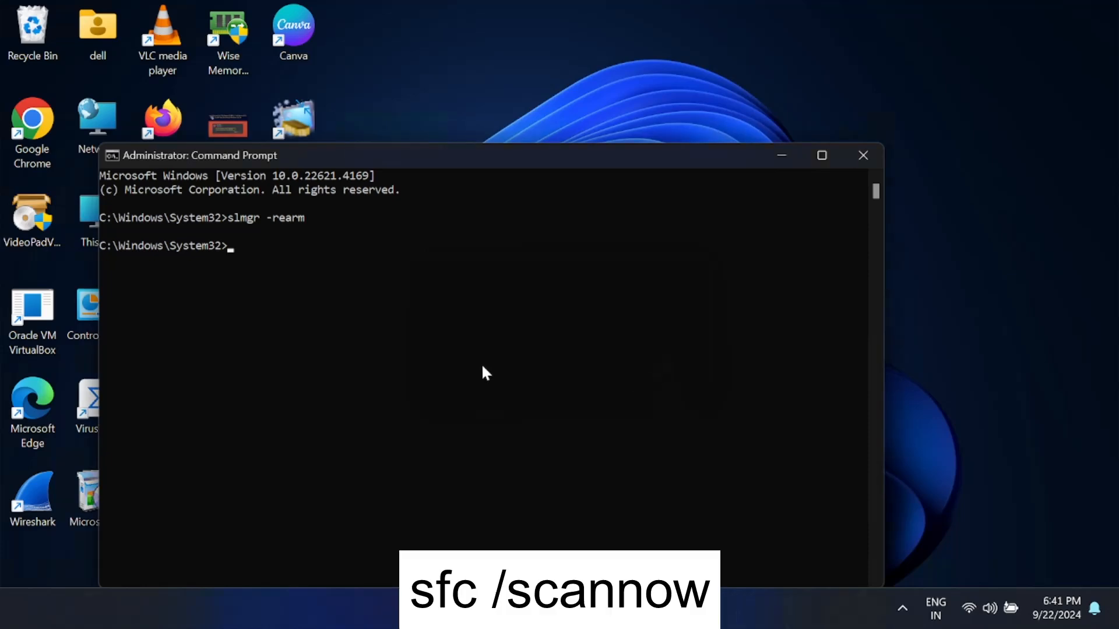
Run sfc /scannow in the administrator Command Prompt
{"action": "type", "text": "sfc"}
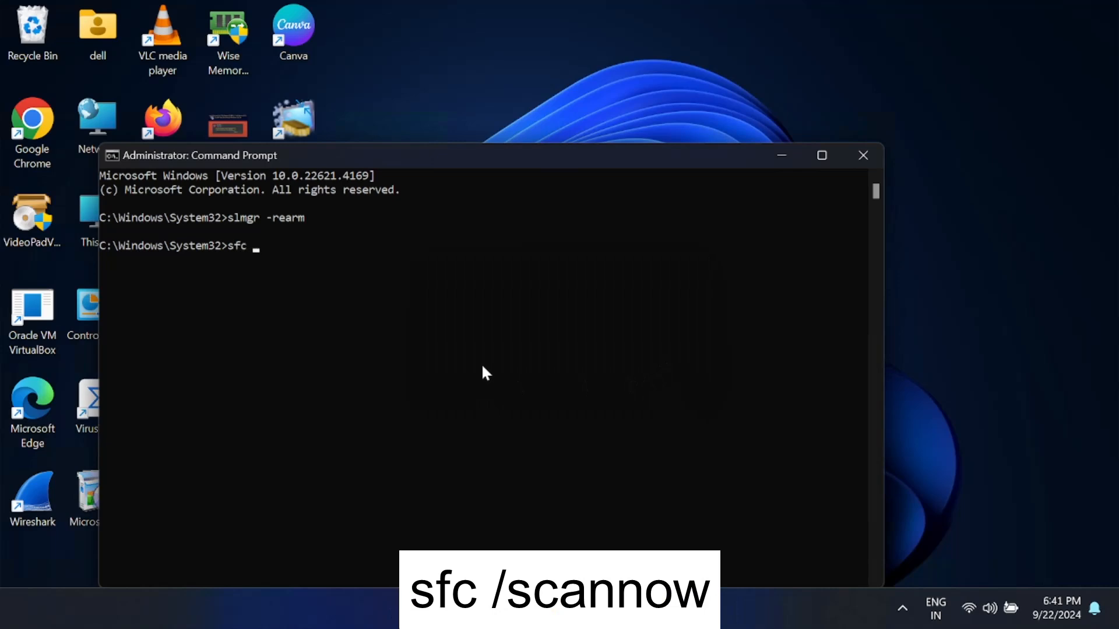
{"action": "type", "text": "/s"}
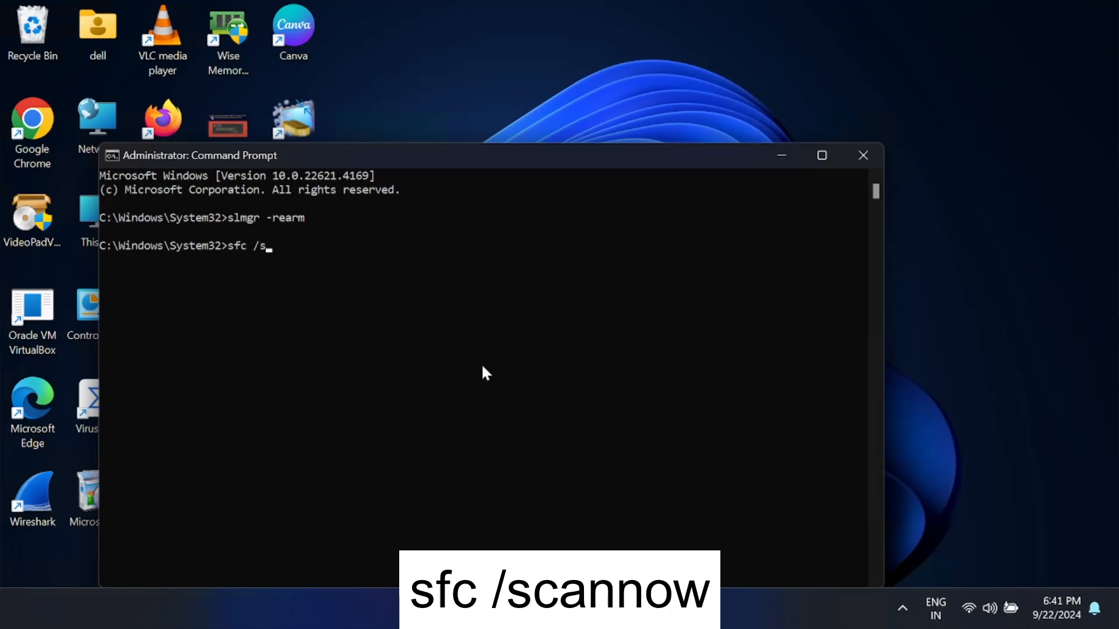
{"action": "type", "text": "cannow"}
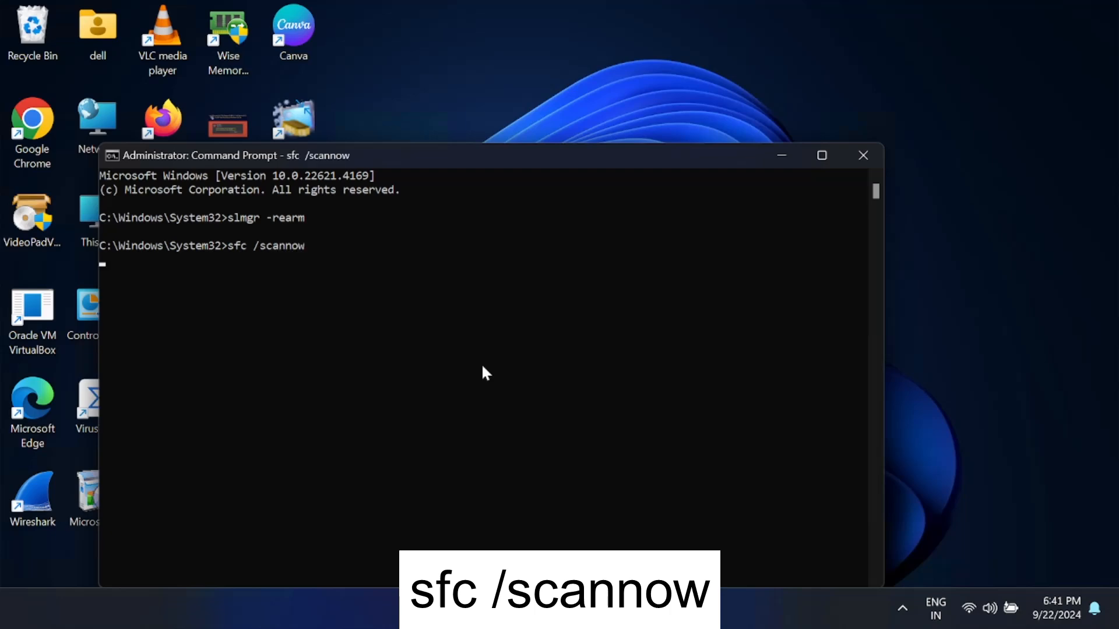
{"action": "key", "text": "enter"}
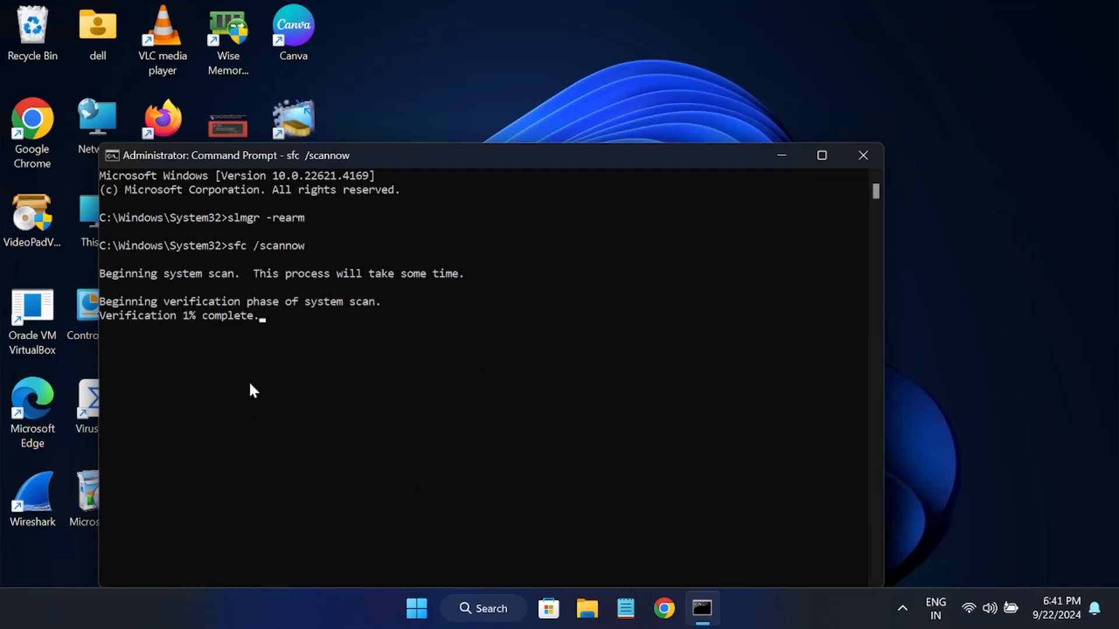
Search Windows for 'serv' and open the Services app
{"action": "left_click", "coordinate": [484, 625]}
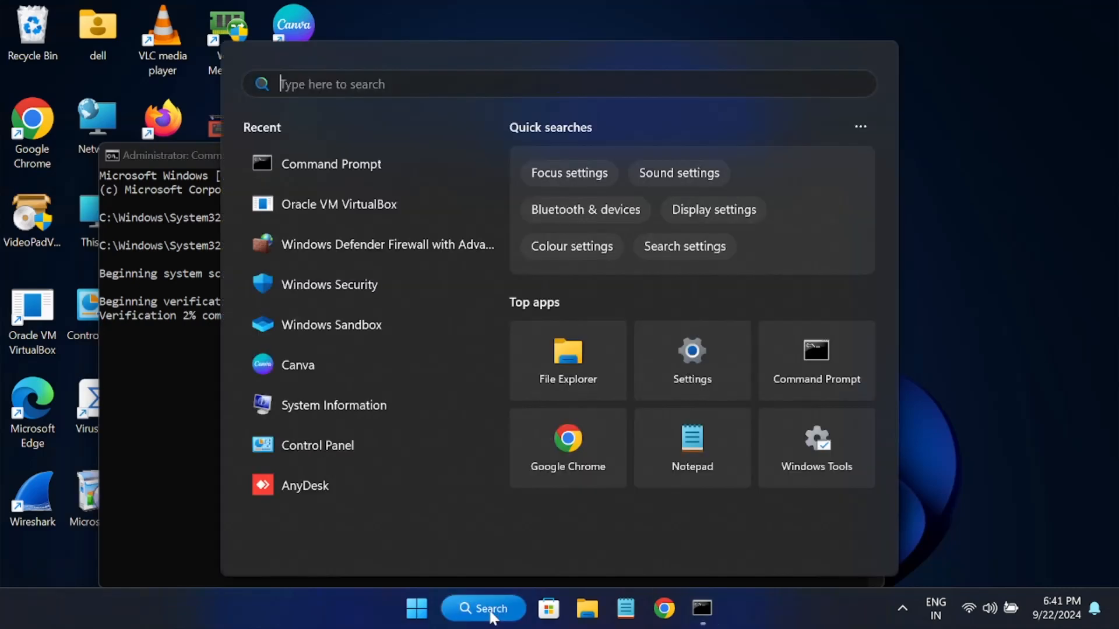
{"action": "type", "text": "serv"}
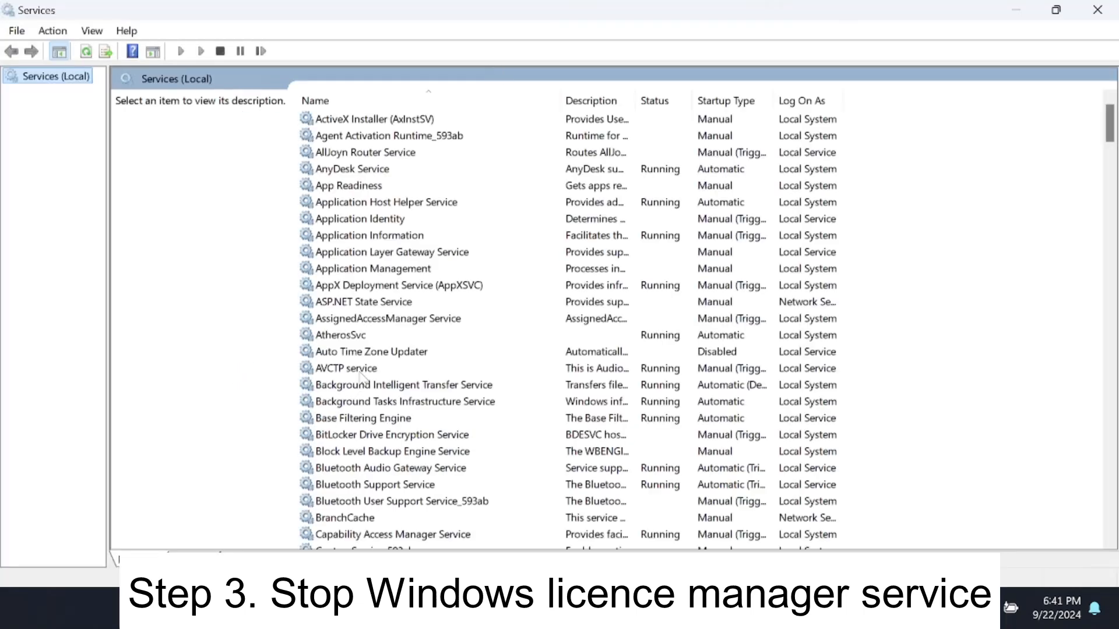
Locate and select Windows License Manager Service in the services list
{"action": "left_click", "coordinate": [345, 369]}
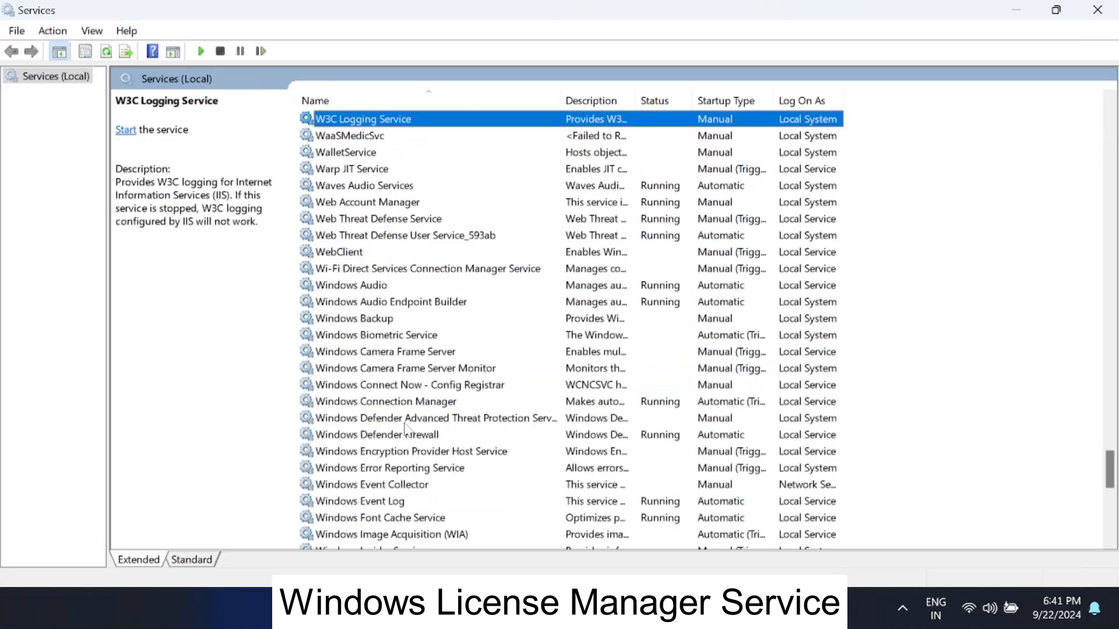
{"action": "left_click", "coordinate": [379, 219]}
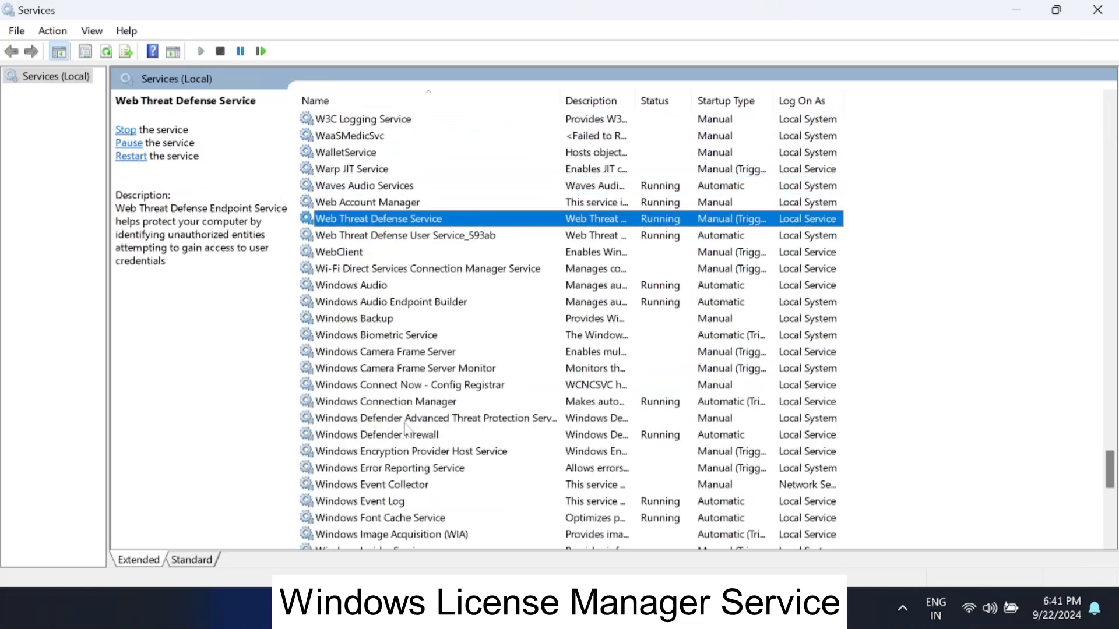
{"action": "left_click", "coordinate": [406, 368]}
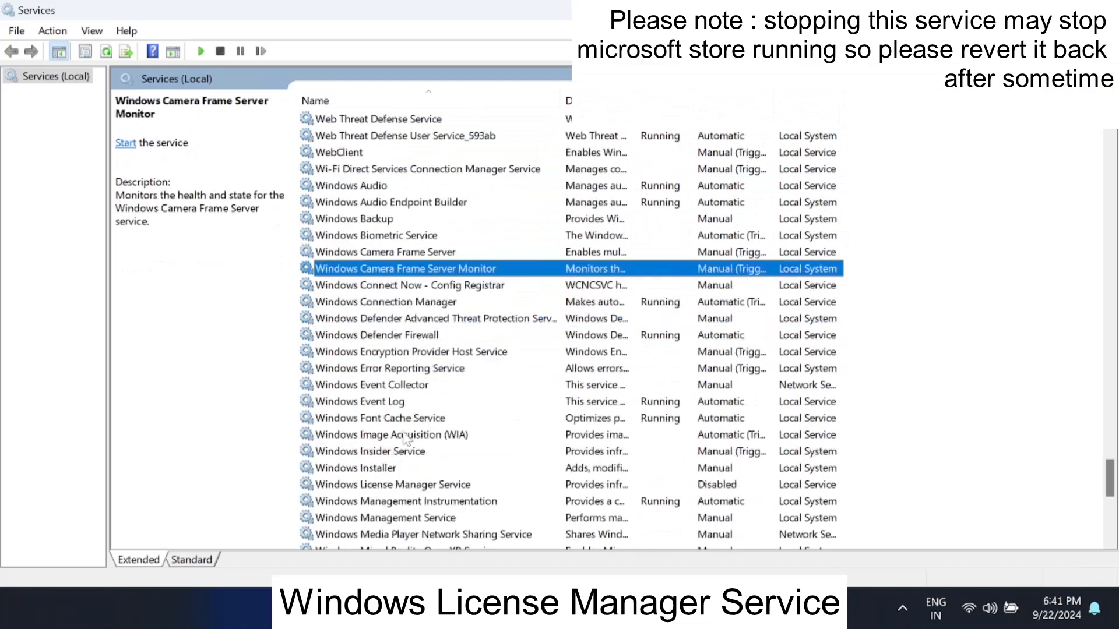
{"action": "scroll", "scroll_direction": "down", "scroll_amount": 3}
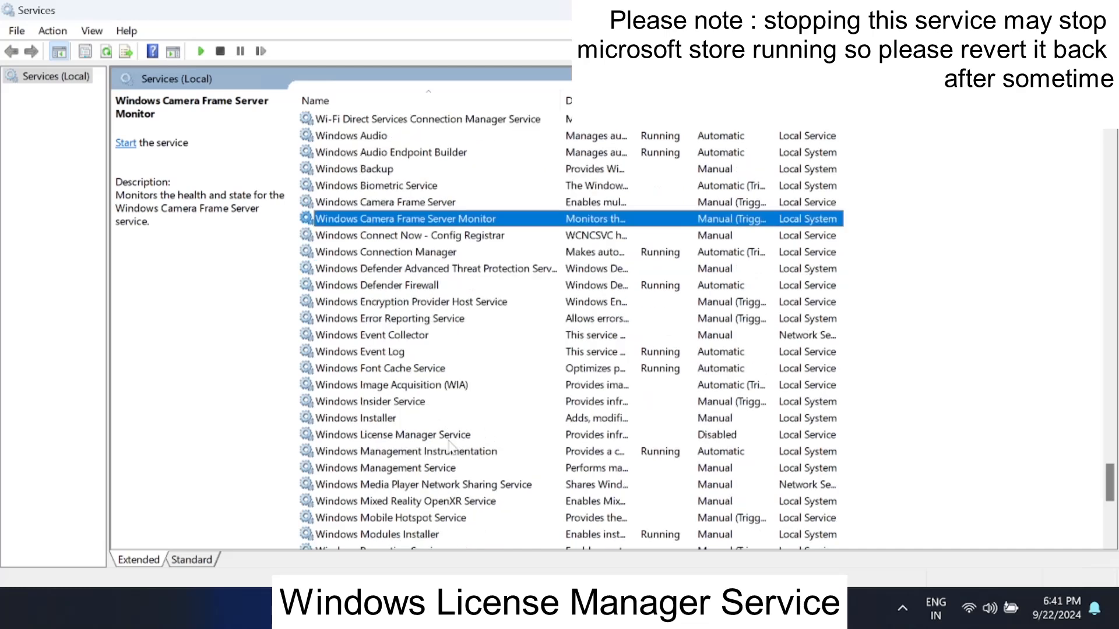
{"action": "left_click", "coordinate": [392, 435]}
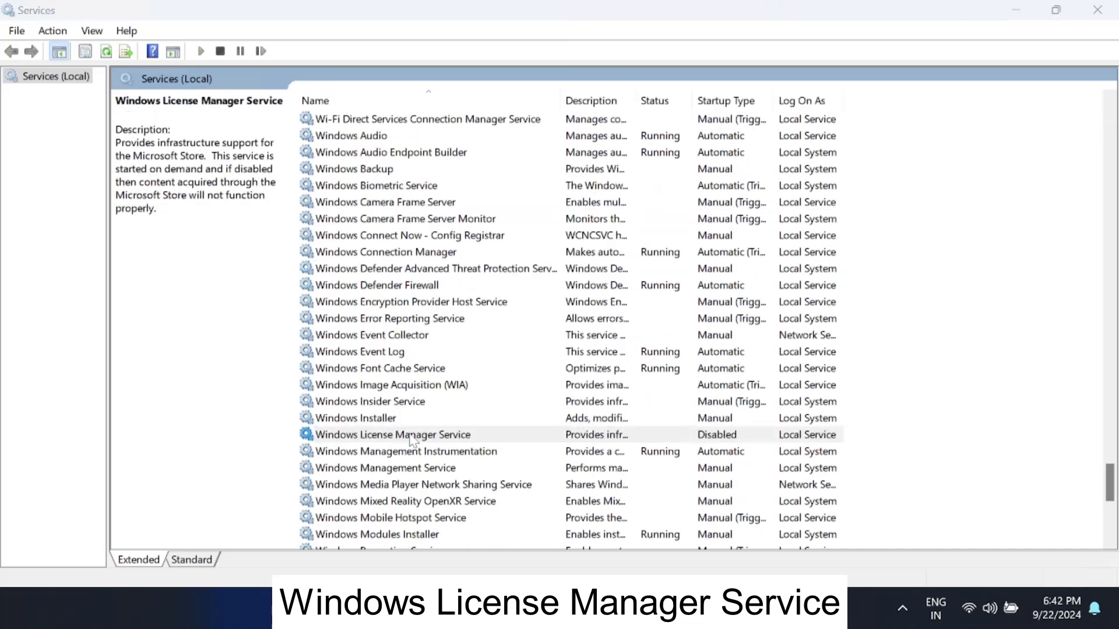
Set Windows License Manager Service startup type to Disabled, apply and confirm
{"action": "left_click", "coordinate": [596, 283]}
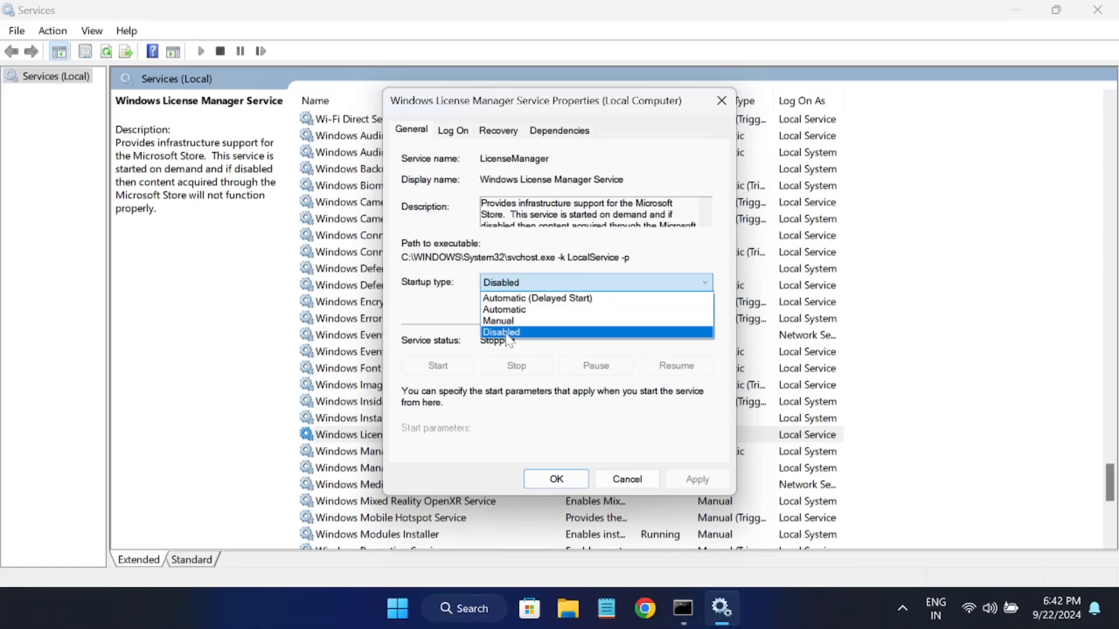
{"action": "left_click", "coordinate": [502, 332]}
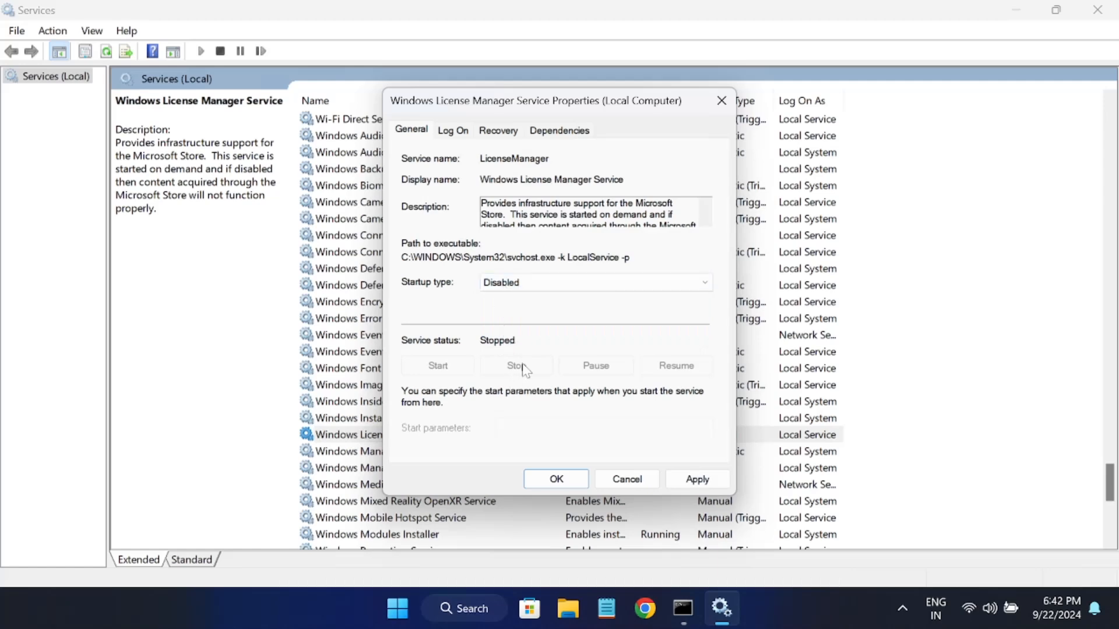
{"action": "double_click", "coordinate": [514, 158]}
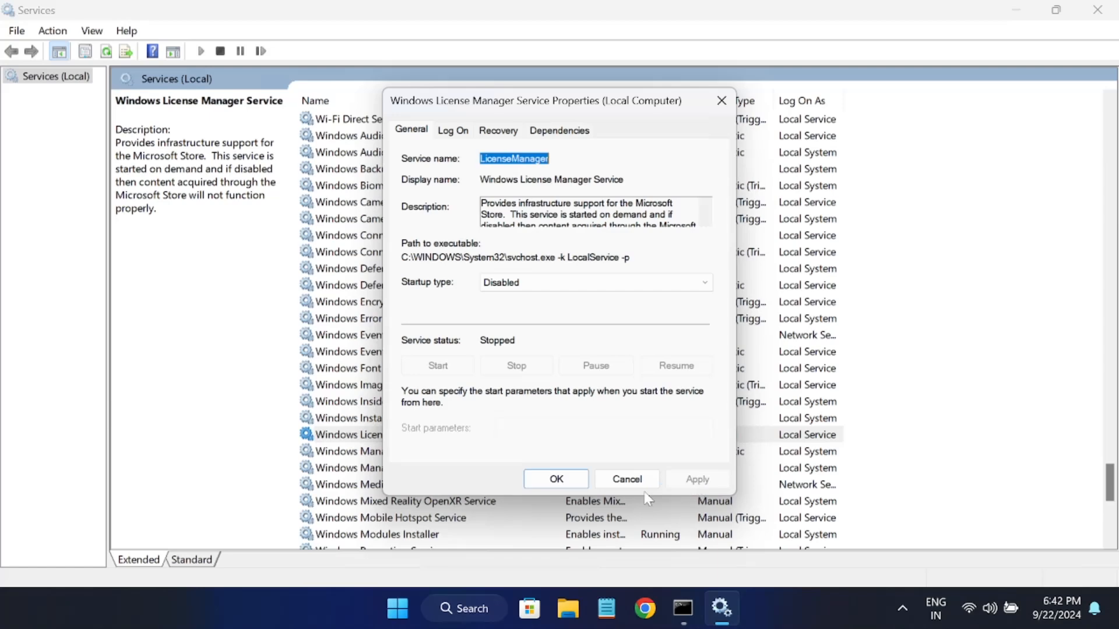
{"action": "left_click", "coordinate": [627, 479]}
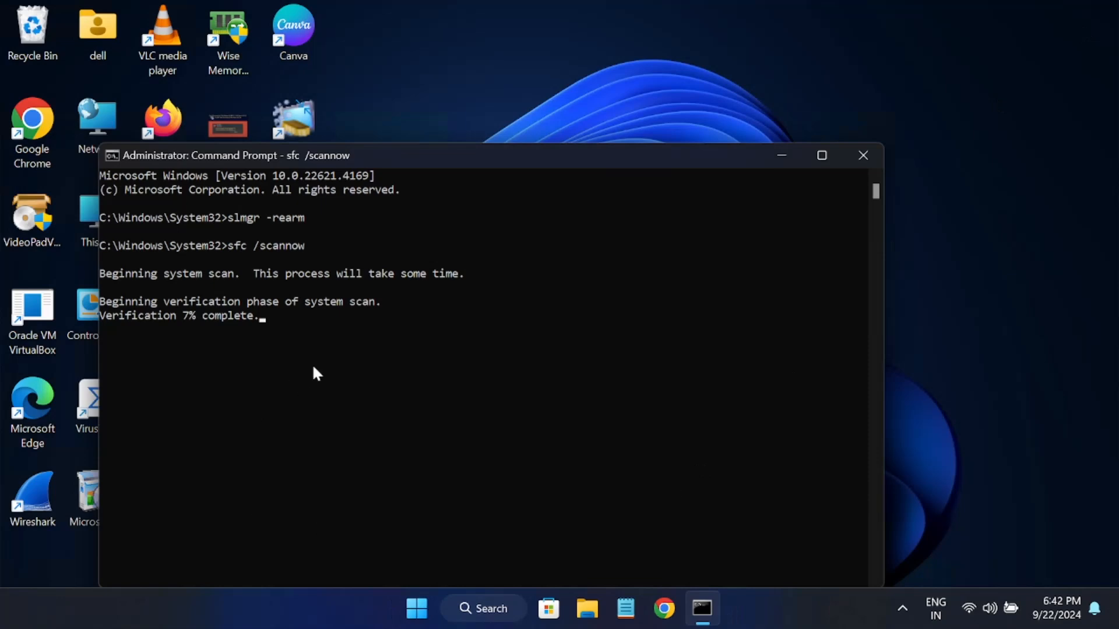
{"action": "mouse_move", "coordinate": [215, 336]}
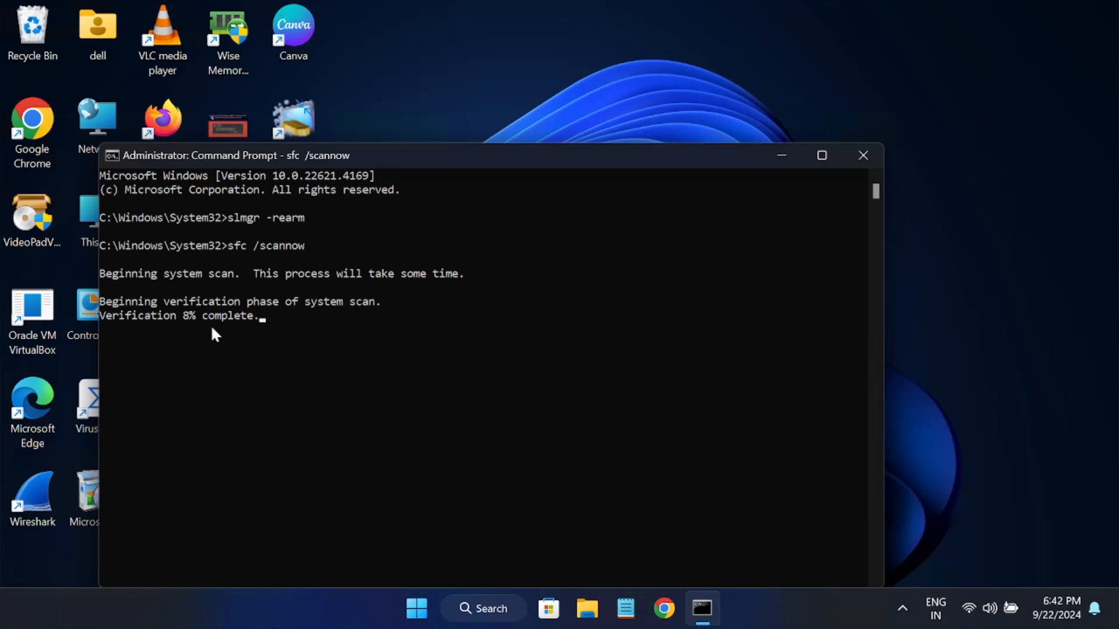
{"action": "mouse_move", "coordinate": [337, 364]}
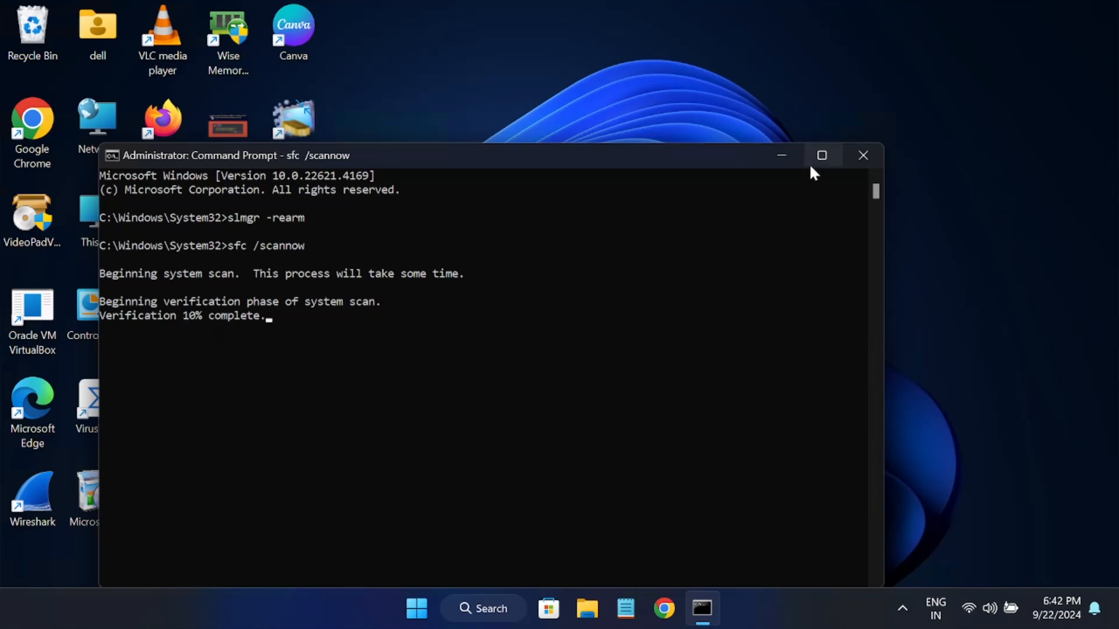
Maximise the Command Prompt window to watch the sfc scan progress
{"action": "left_click", "coordinate": [822, 156]}
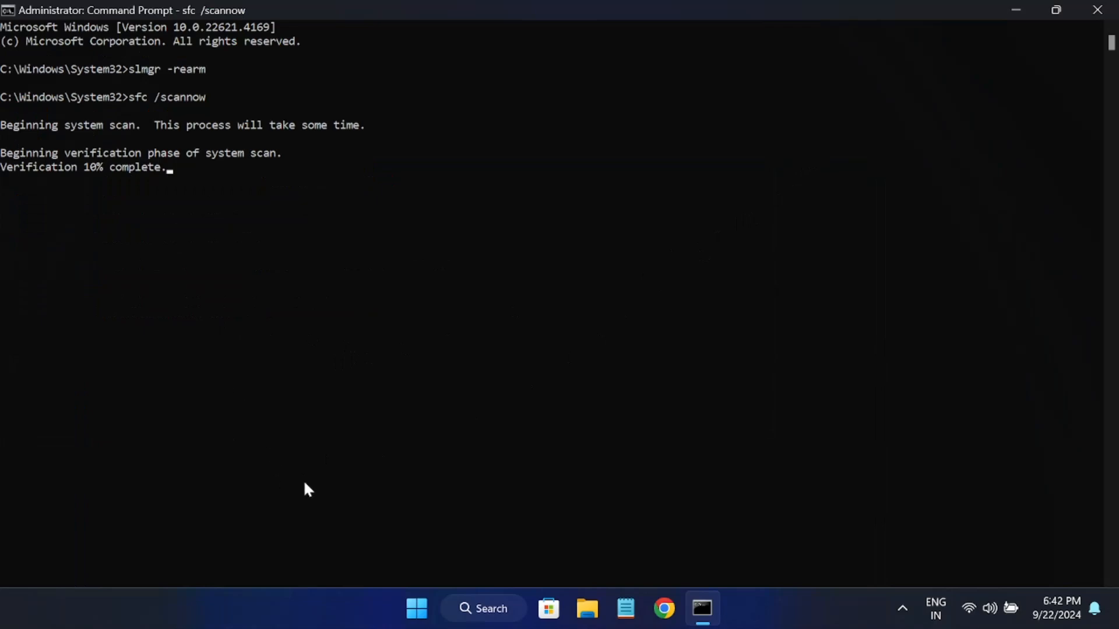
{"action": "mouse_move", "coordinate": [319, 466]}
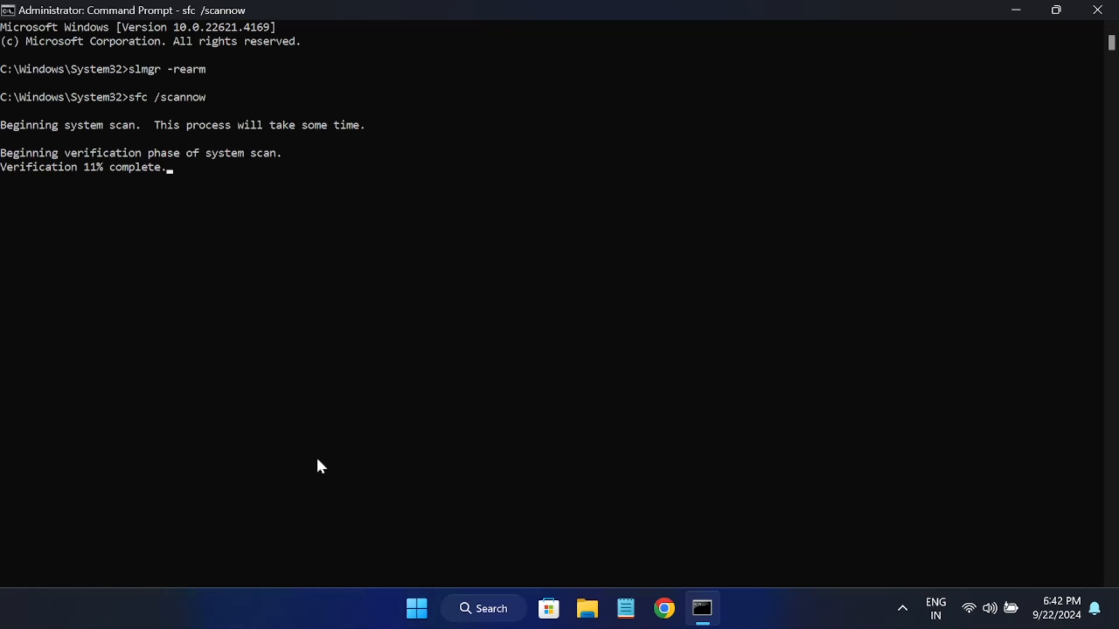
{"action": "mouse_move", "coordinate": [237, 494]}
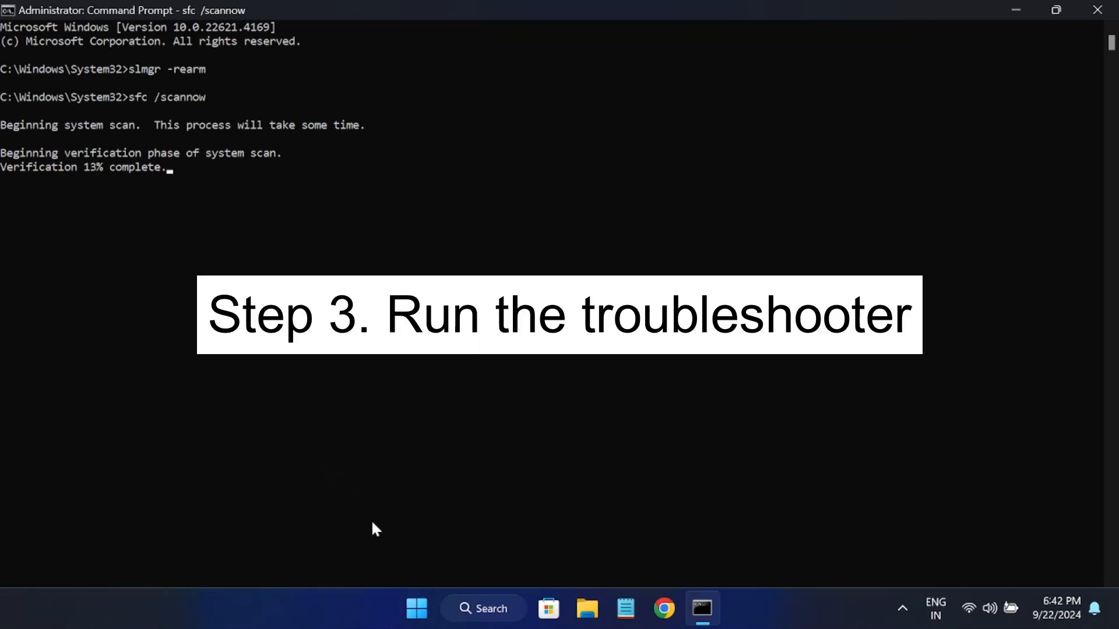
{"action": "mouse_move", "coordinate": [417, 625]}
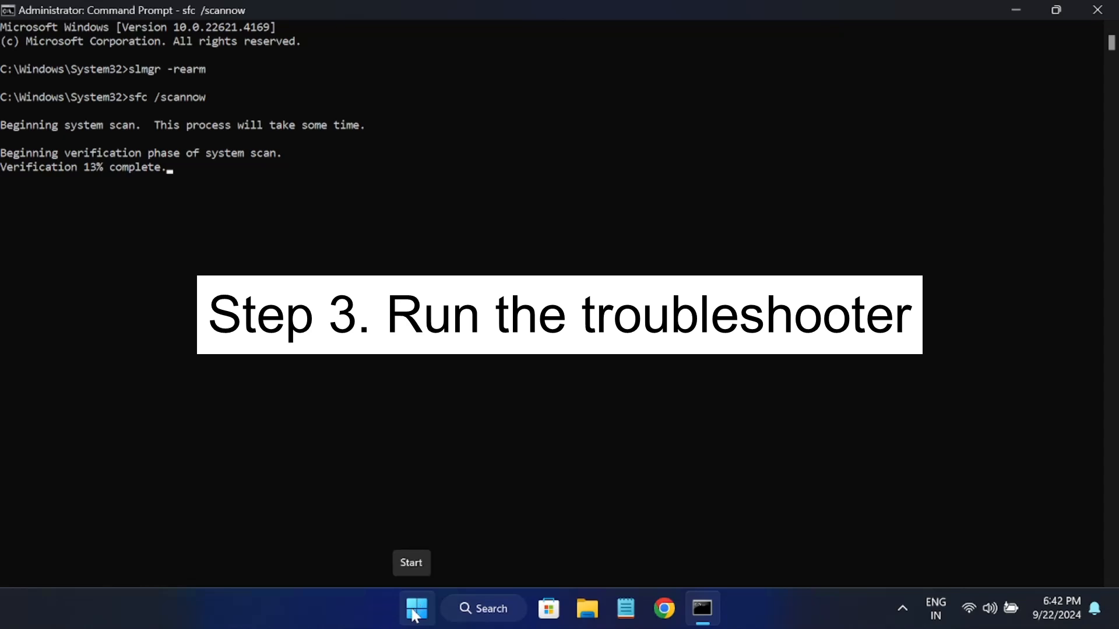
Launch Settings from Start, open System and scroll to Activation and Troubleshoot
{"action": "left_click", "coordinate": [417, 625]}
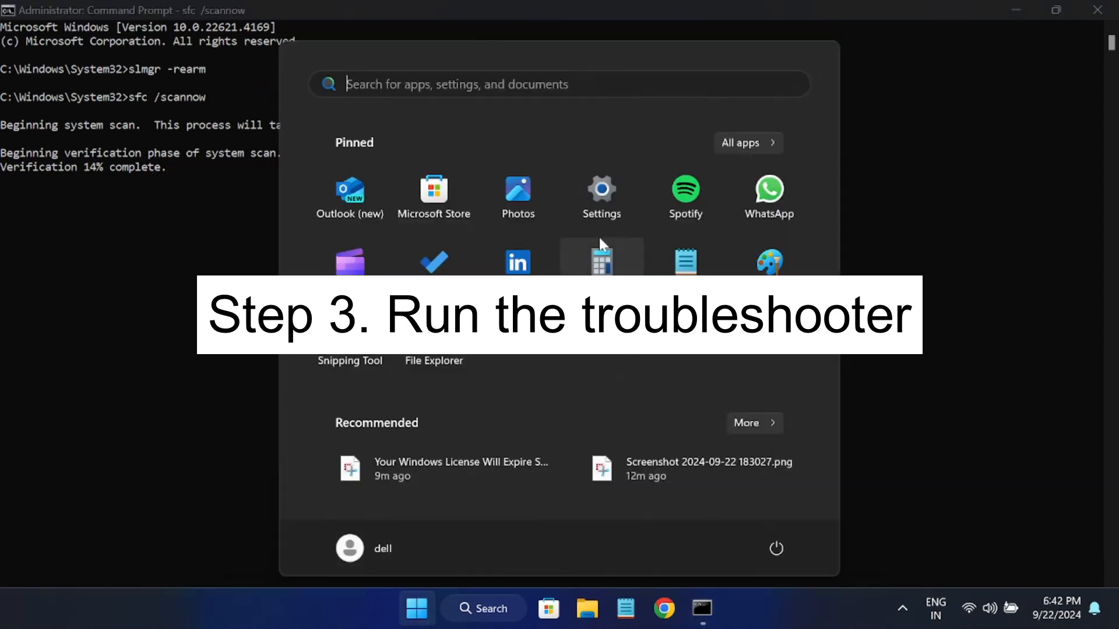
{"action": "left_click", "coordinate": [601, 189]}
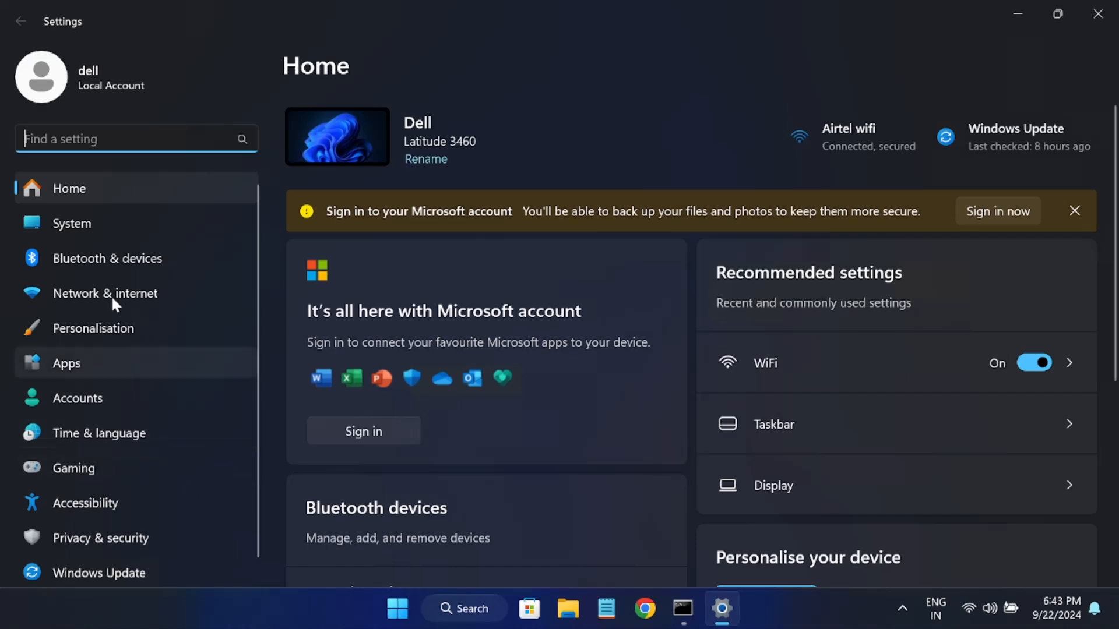
{"action": "left_click", "coordinate": [72, 223]}
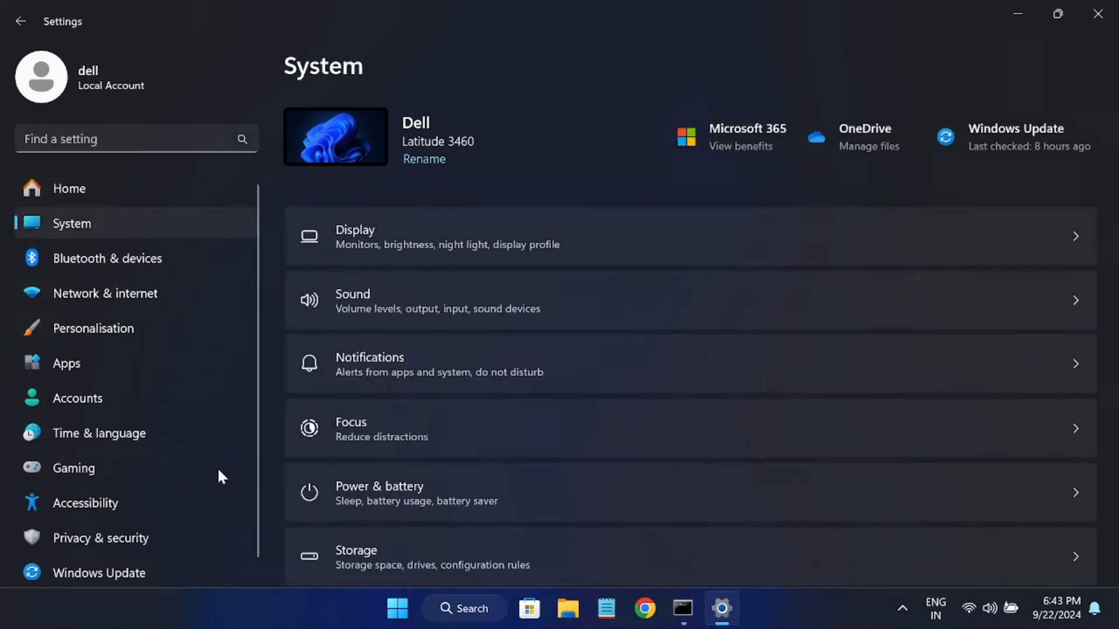
{"action": "scroll", "scroll_direction": "down", "scroll_amount": 3}
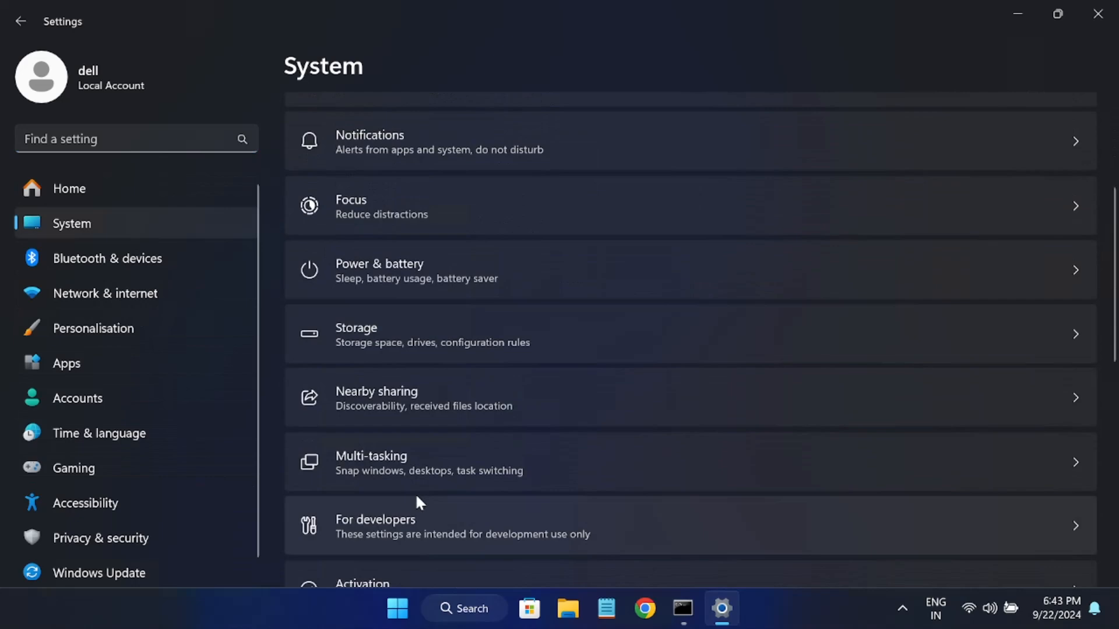
{"action": "scroll", "scroll_direction": "down", "scroll_amount": 3}
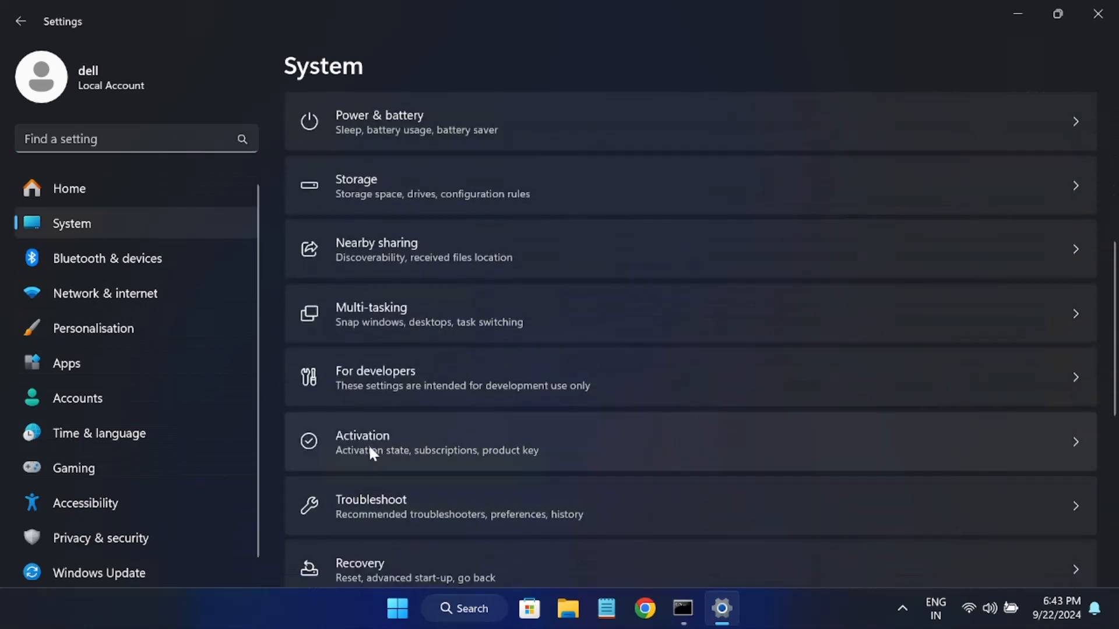
{"action": "mouse_move", "coordinate": [398, 453]}
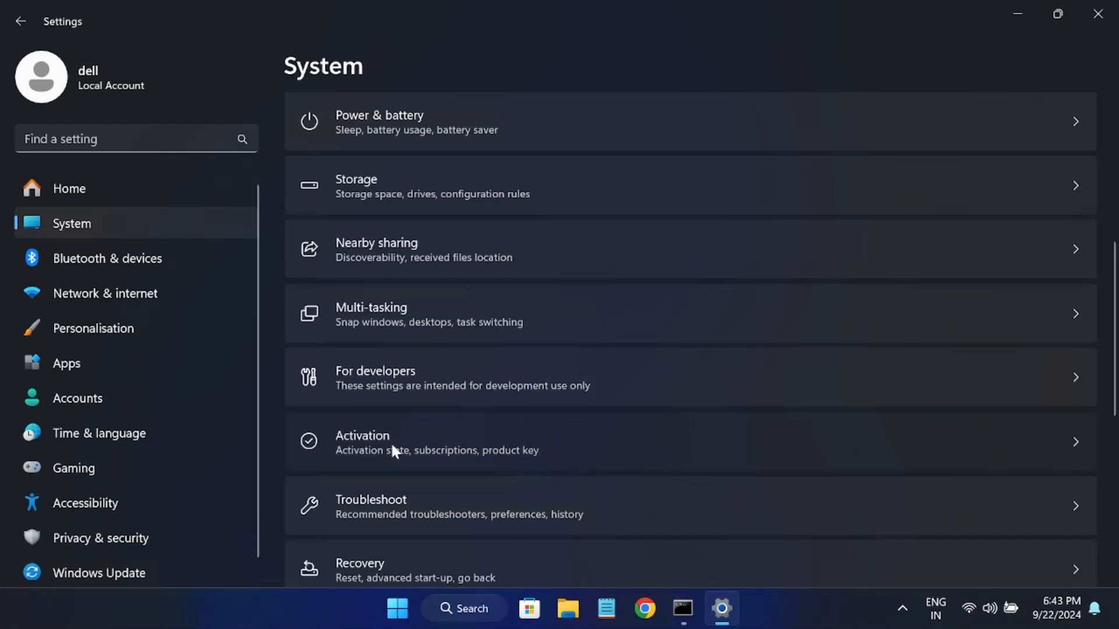
Check that Windows 11 Pro's activation state reads Active, then return to System settings
{"action": "left_click", "coordinate": [392, 442]}
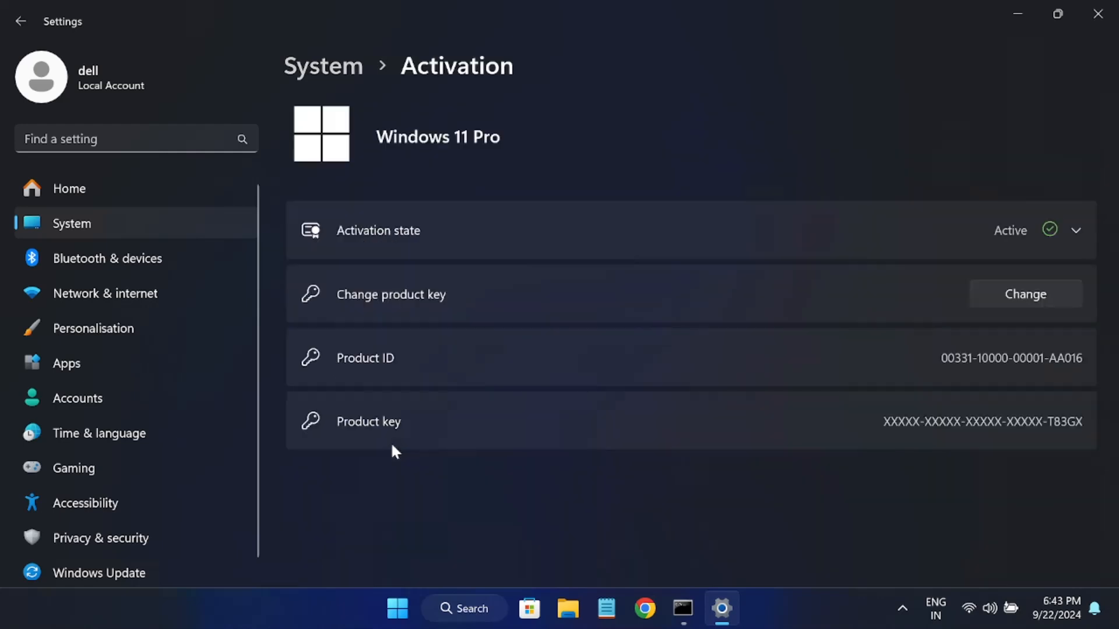
{"action": "mouse_move", "coordinate": [961, 445]}
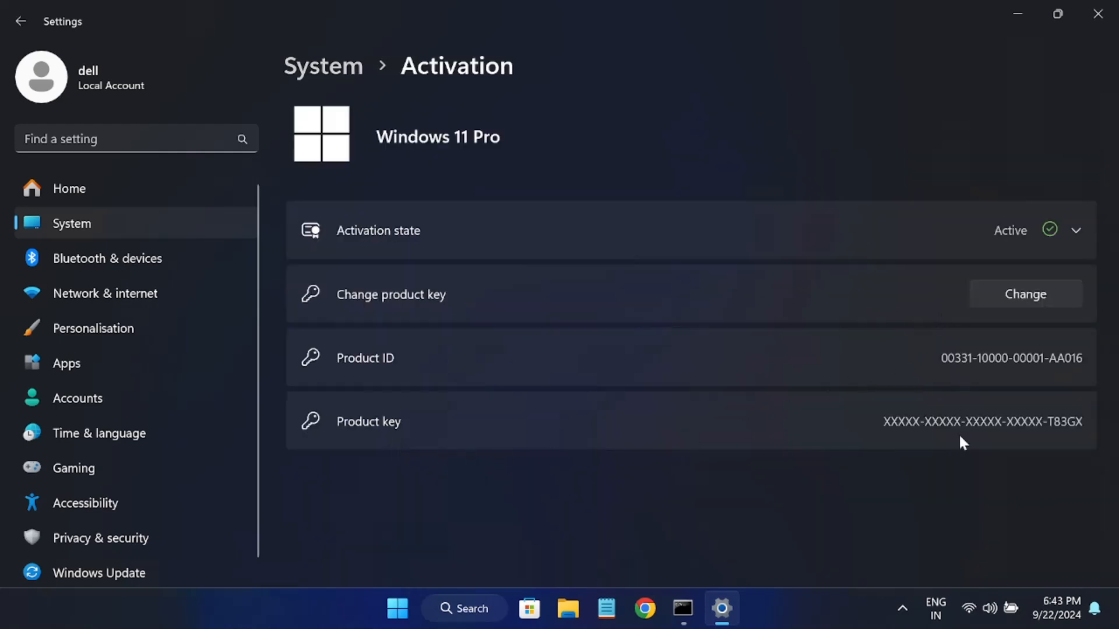
{"action": "mouse_move", "coordinate": [986, 384]}
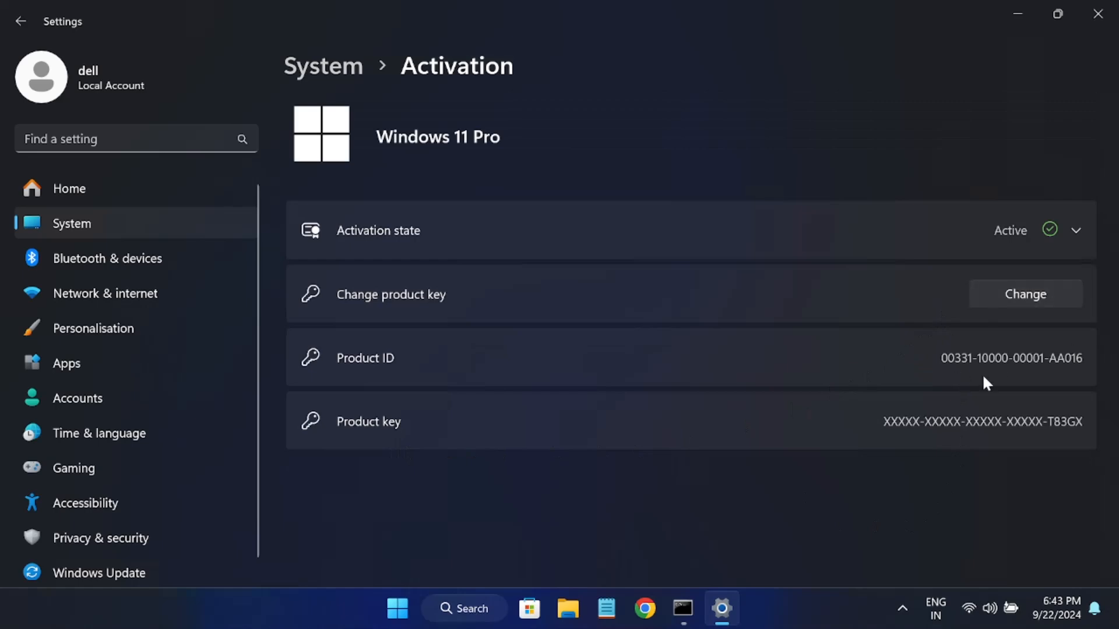
{"action": "mouse_move", "coordinate": [908, 363]}
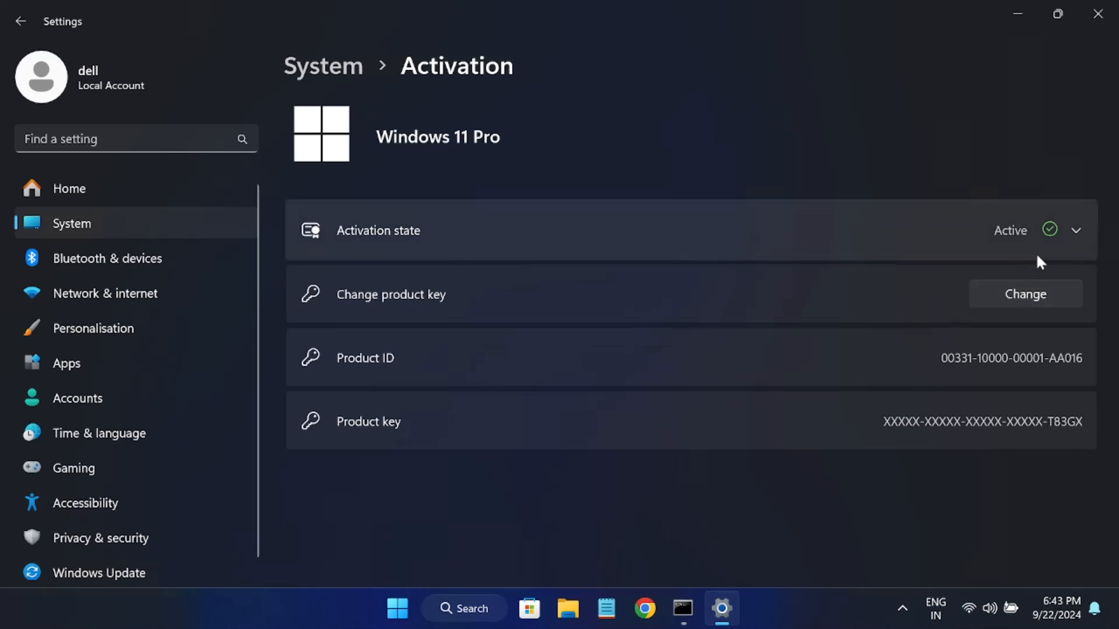
{"action": "left_click", "coordinate": [1080, 231]}
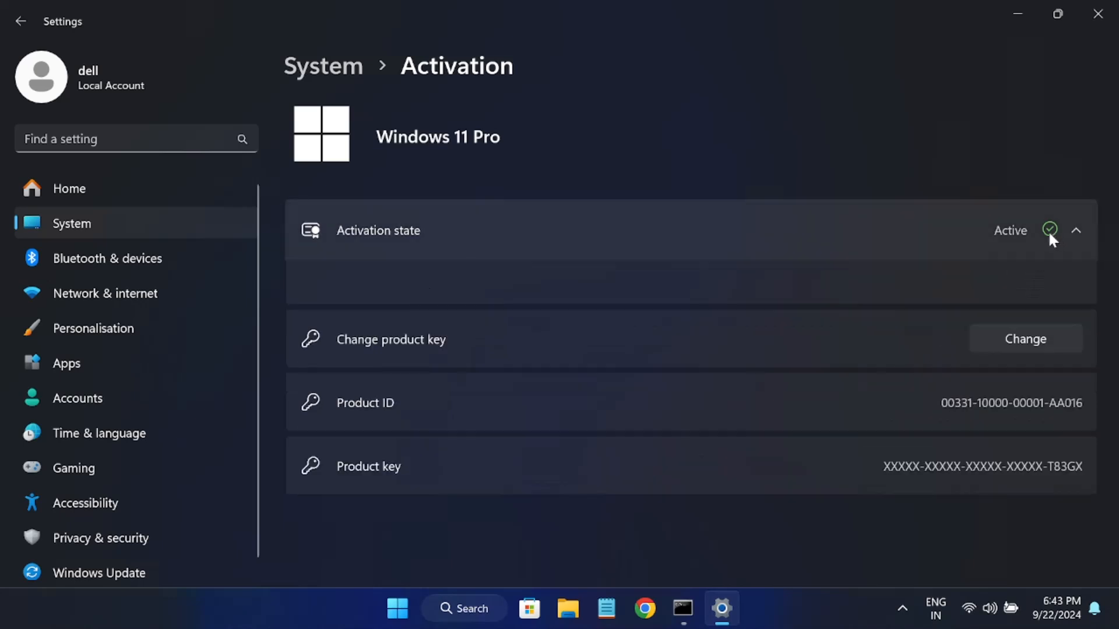
{"action": "mouse_move", "coordinate": [1067, 245]}
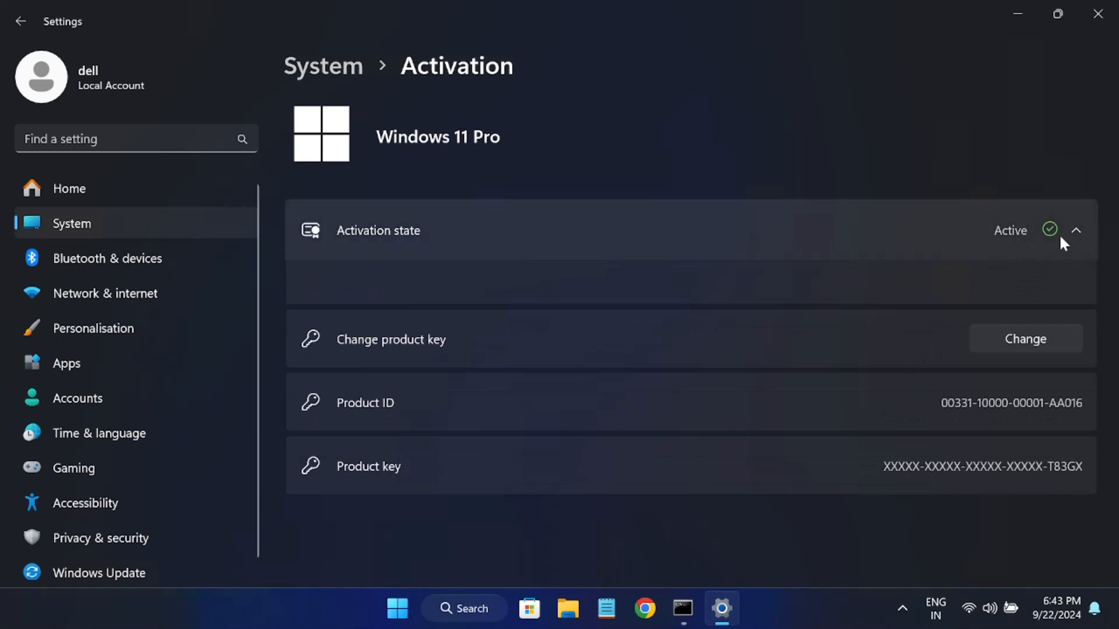
{"action": "left_click", "coordinate": [1079, 230]}
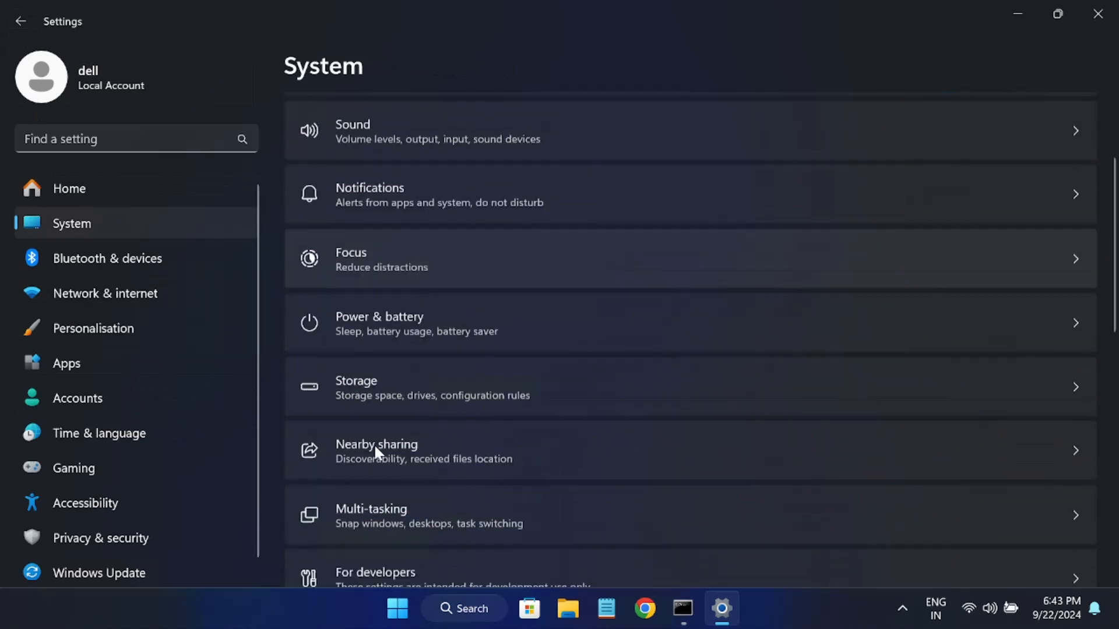
Go to Troubleshoot's Other trouble-shooters page listing the Windows Update troubleshooter
{"action": "scroll", "scroll_direction": "down", "scroll_amount": 3}
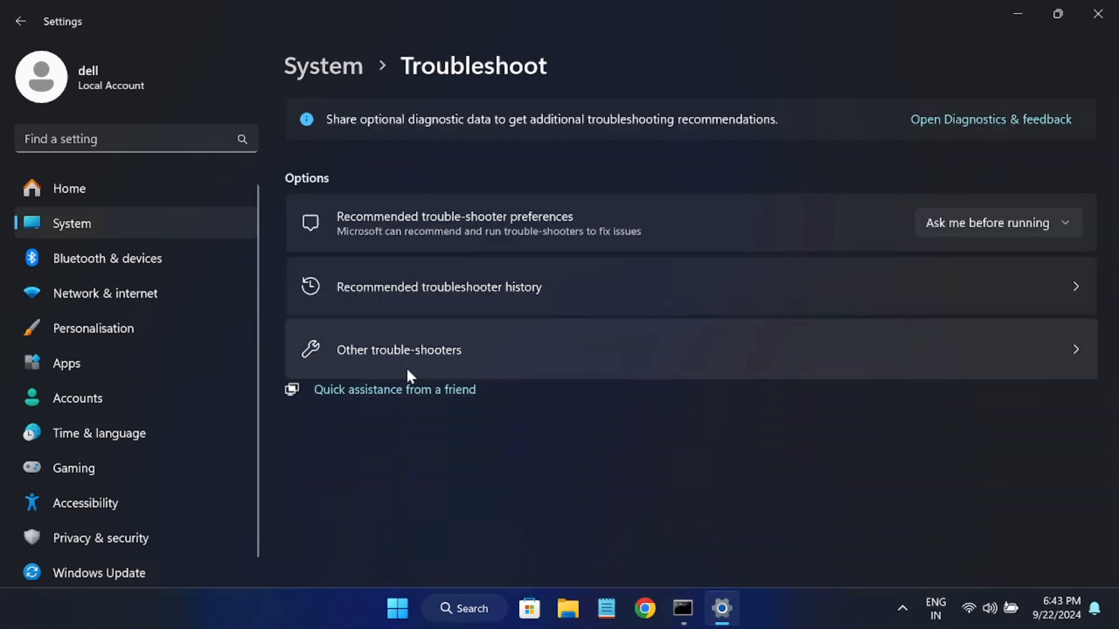
{"action": "left_click", "coordinate": [399, 350]}
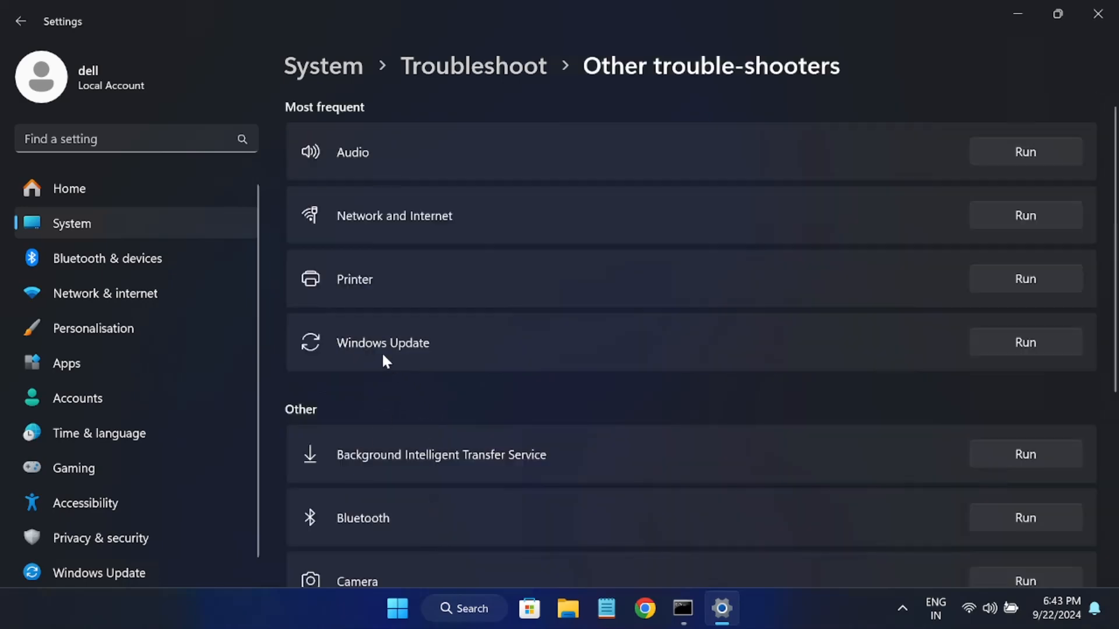
{"action": "mouse_move", "coordinate": [1018, 356]}
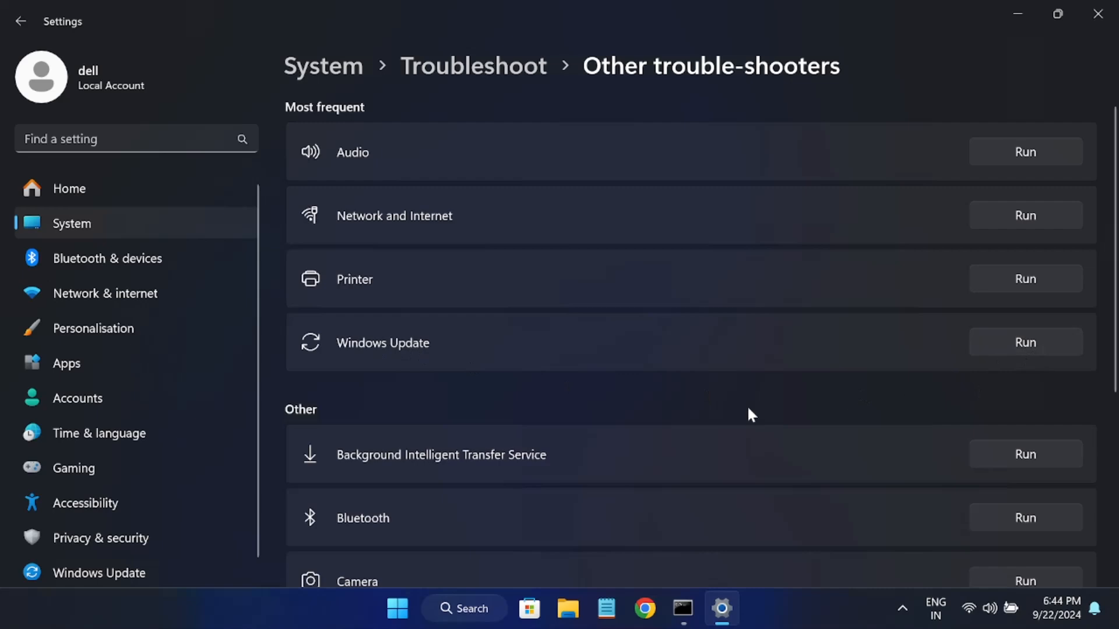
{"action": "mouse_move", "coordinate": [746, 418]}
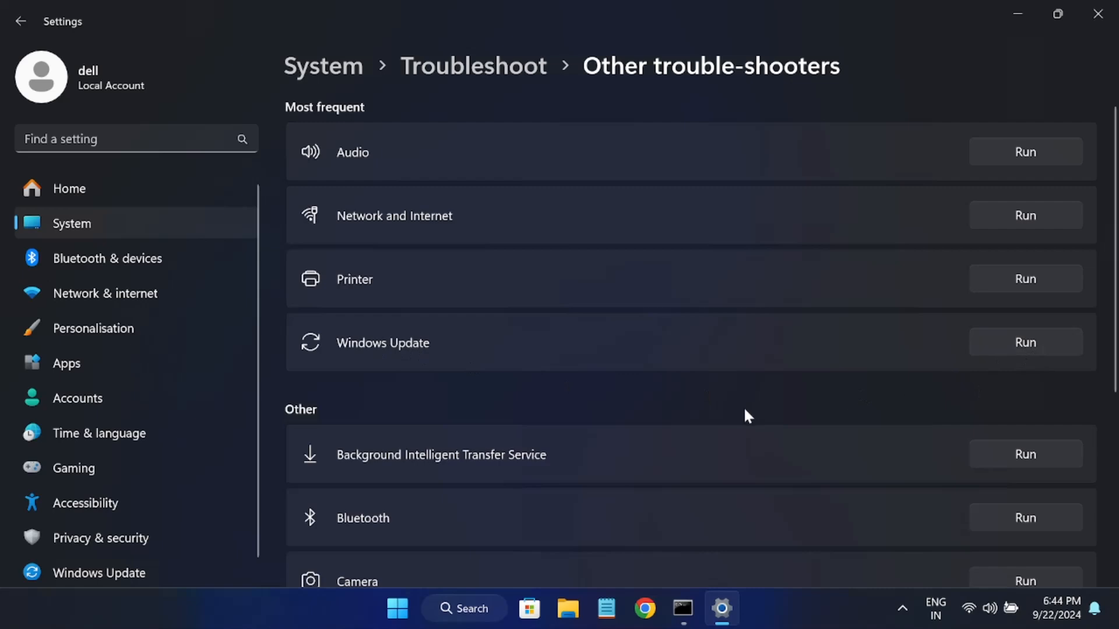
{"action": "mouse_move", "coordinate": [474, 405]}
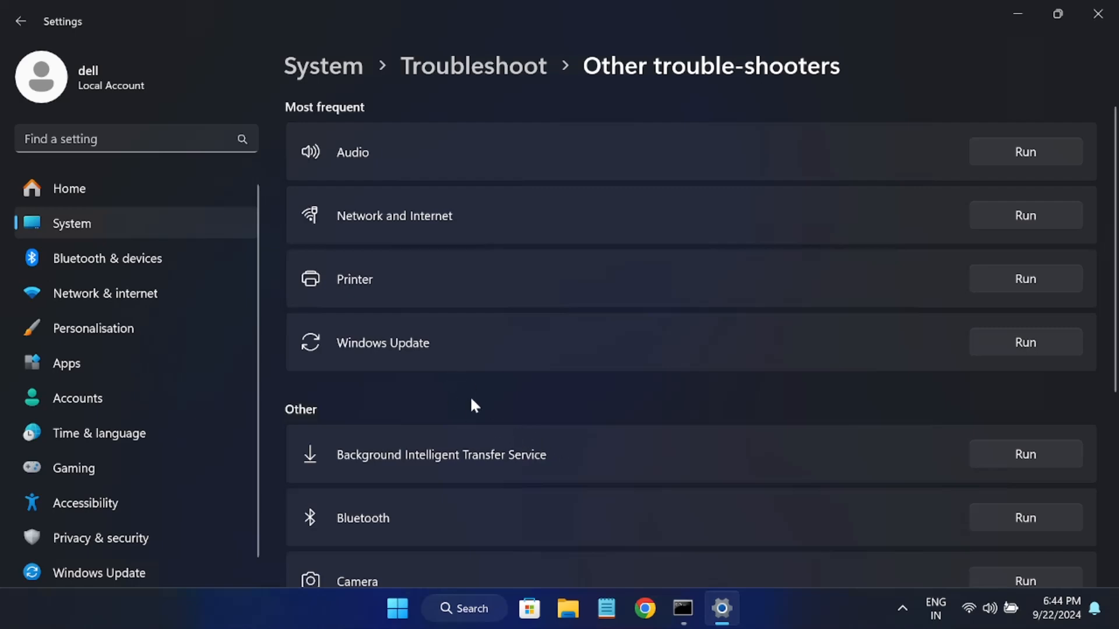
{"action": "mouse_move", "coordinate": [723, 444]}
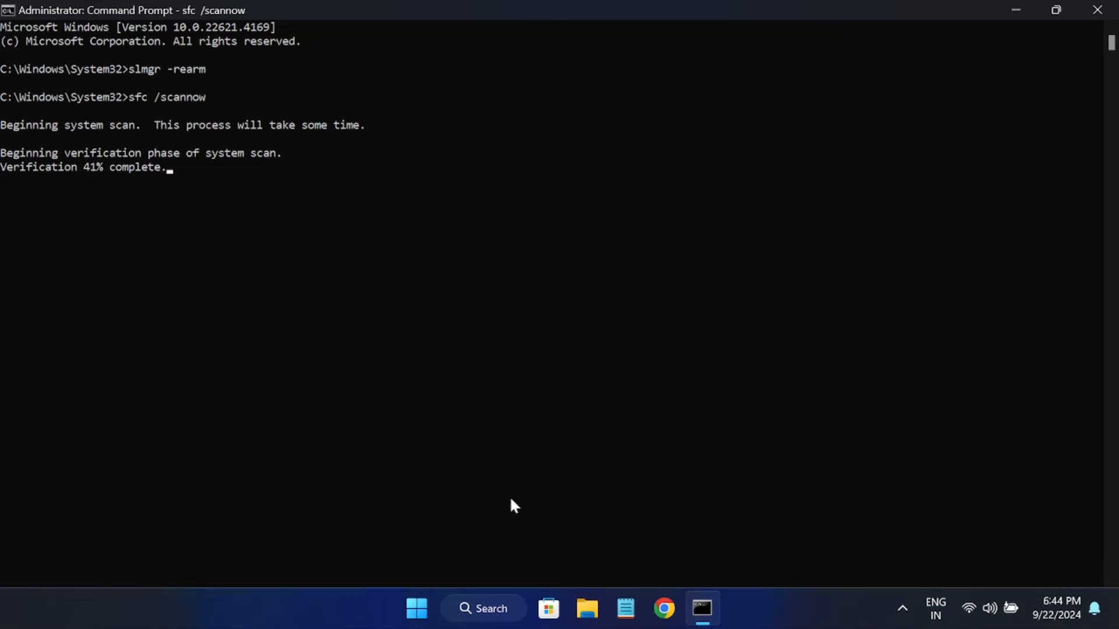
{"action": "mouse_move", "coordinate": [518, 507]}
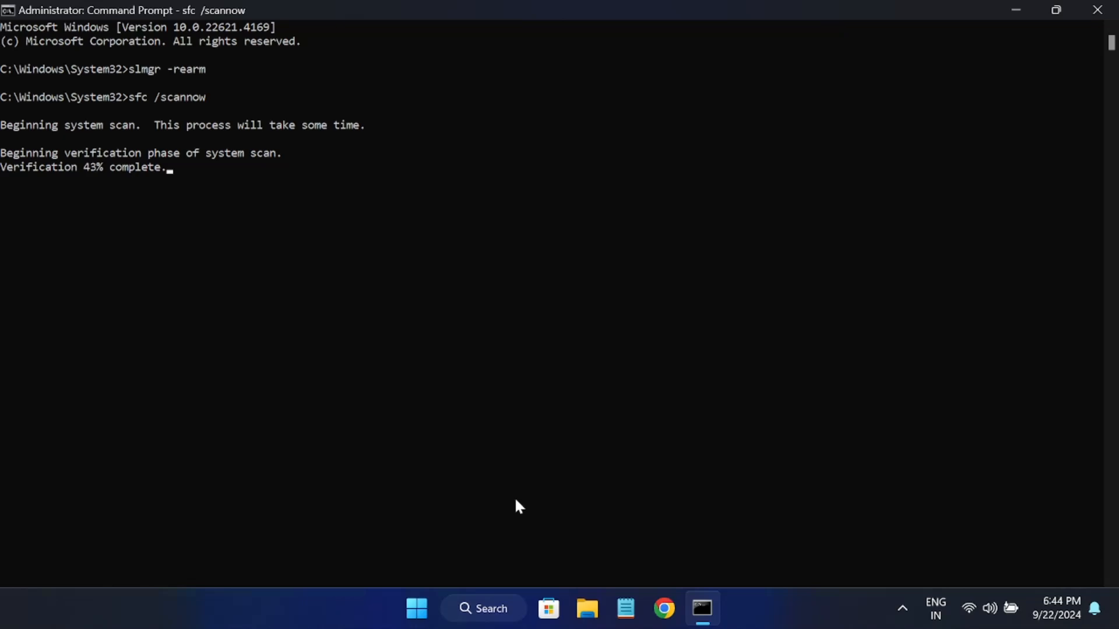